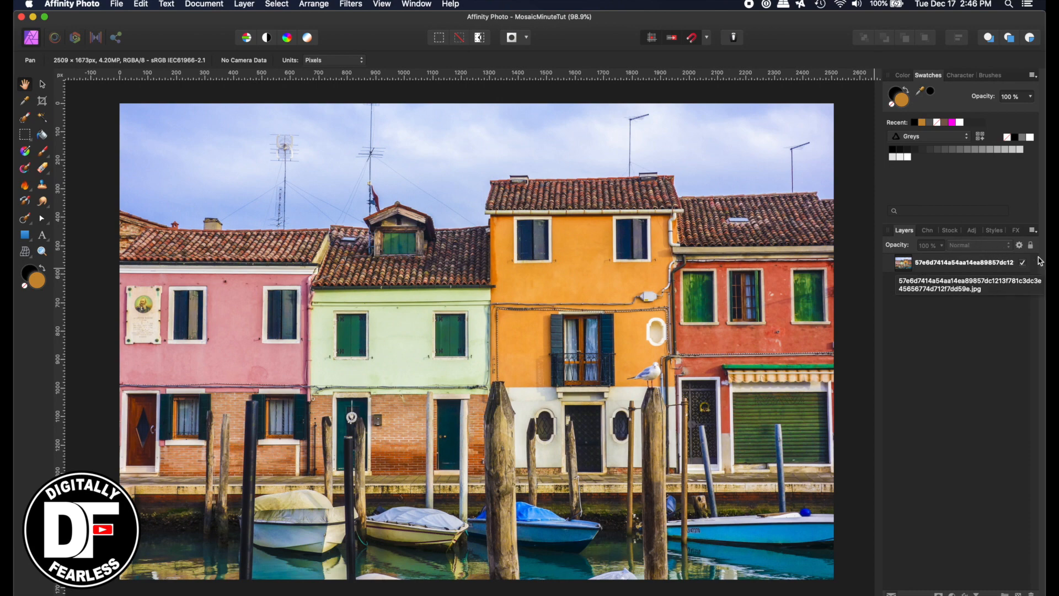
pyautogui.moveTo(952, 394)
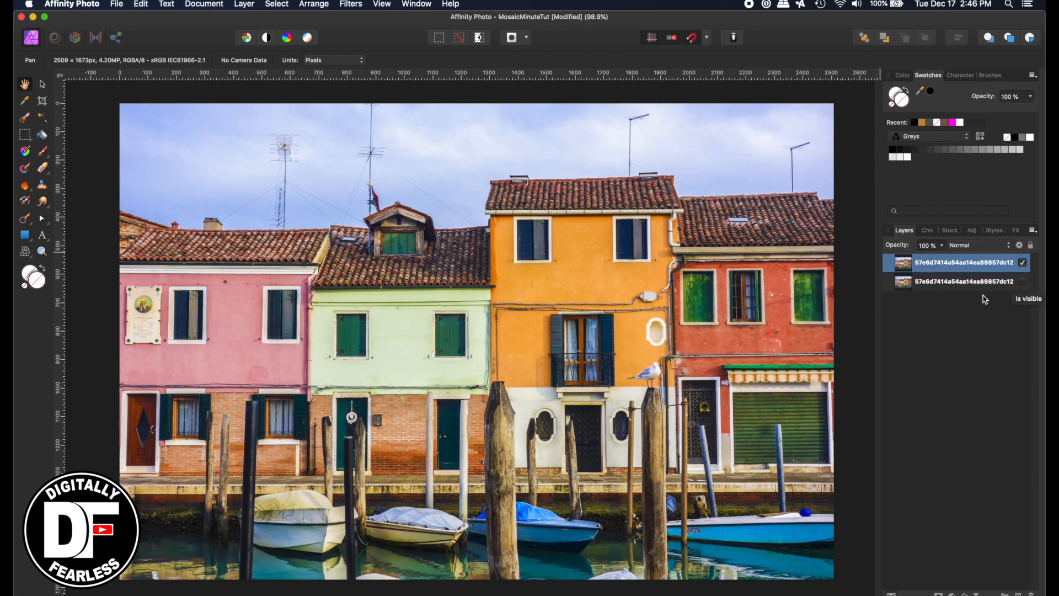
pyautogui.moveTo(982, 312)
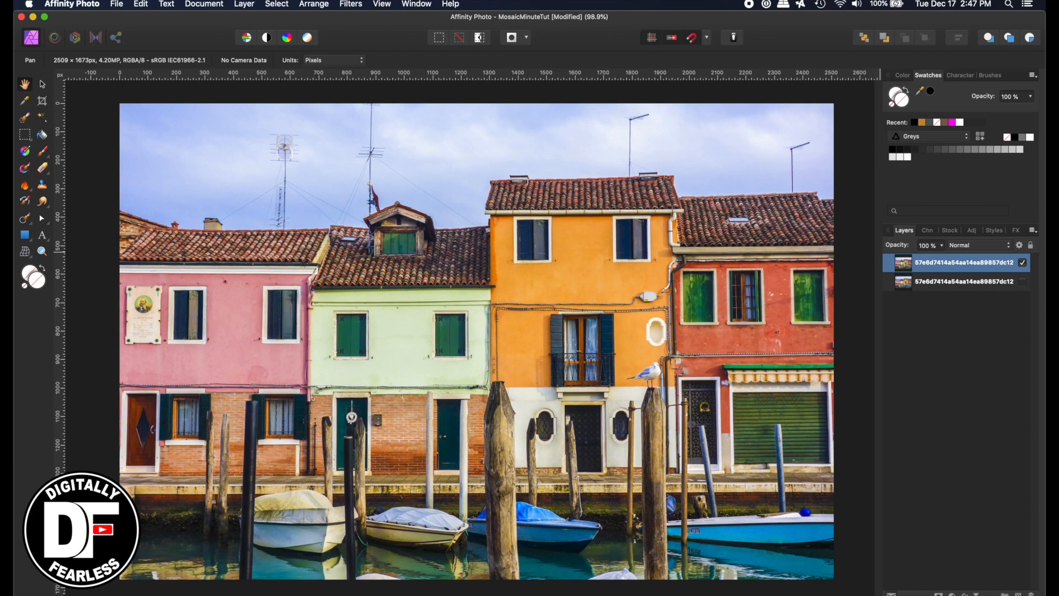
# Step: Add a live Voronoi filter from the Live Filters list to the top photo layer
pyautogui.click(349, 4)
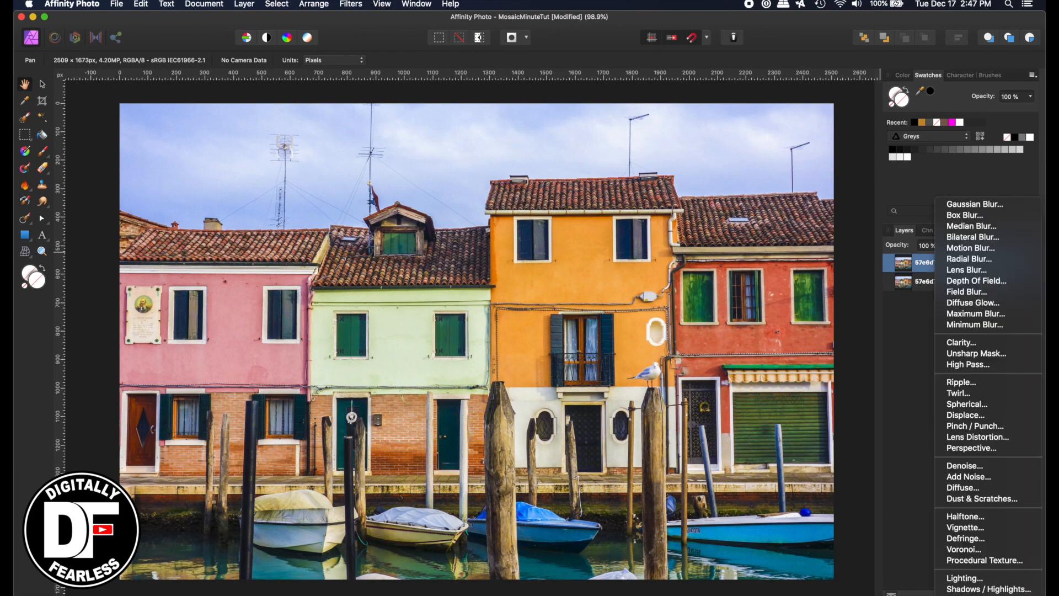
pyautogui.moveTo(964, 549)
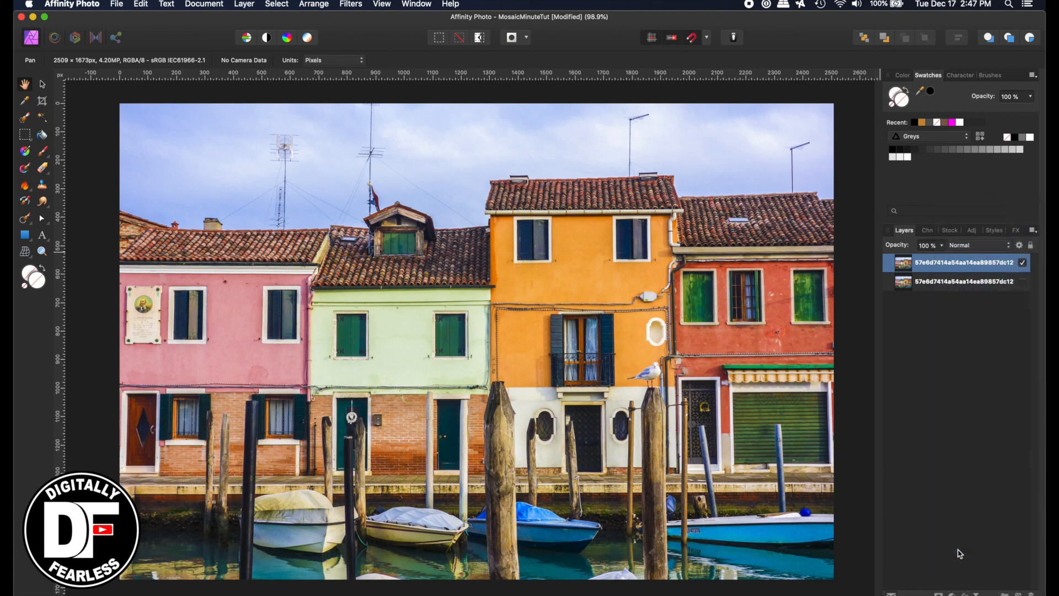
pyautogui.click(351, 4)
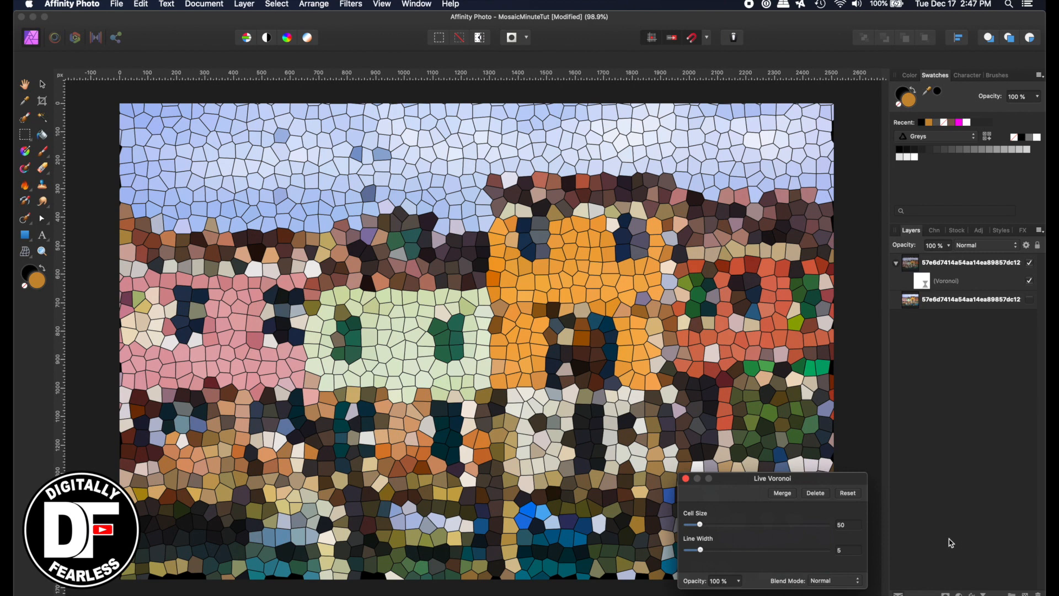
pyautogui.moveTo(541, 439)
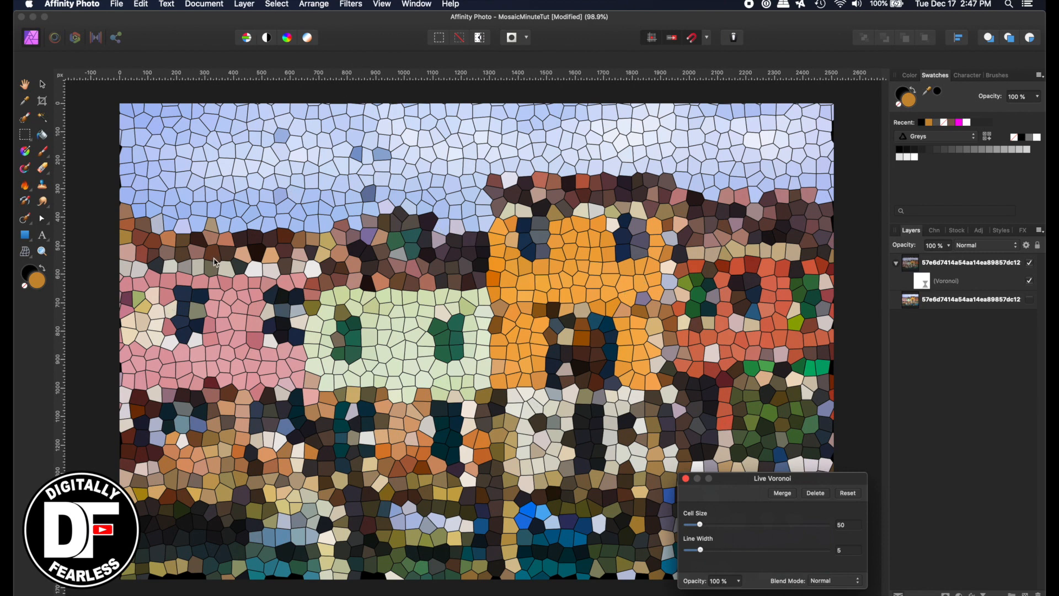
pyautogui.moveTo(665, 418)
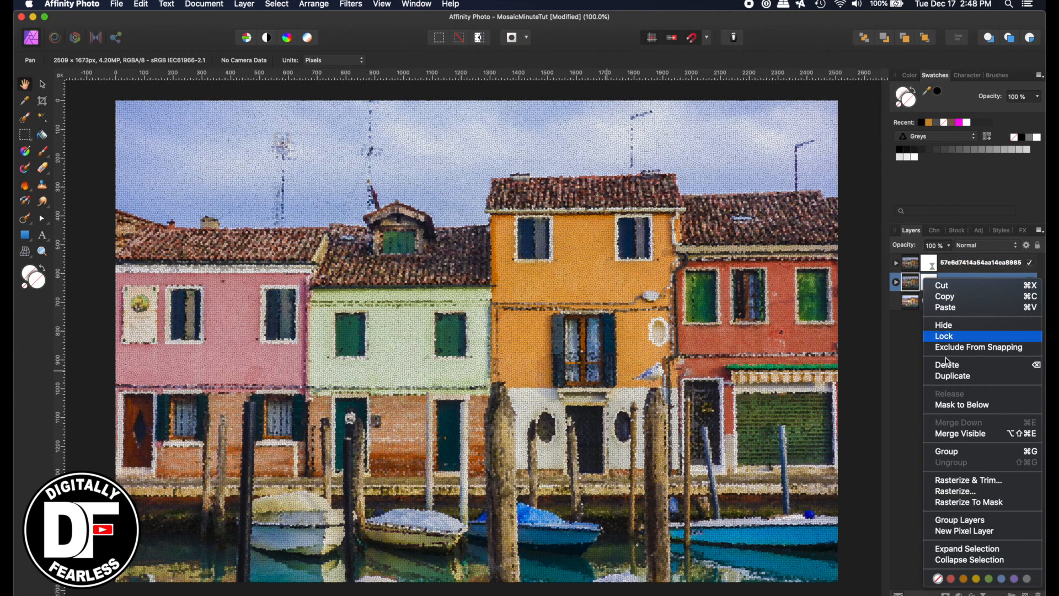
pyautogui.moveTo(950, 491)
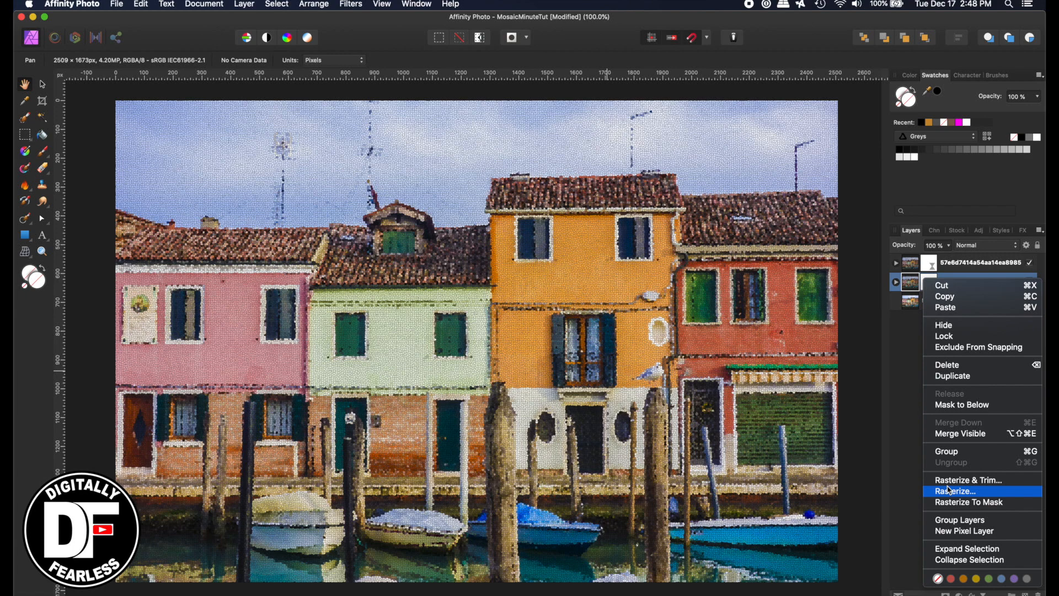
pyautogui.moveTo(635, 136)
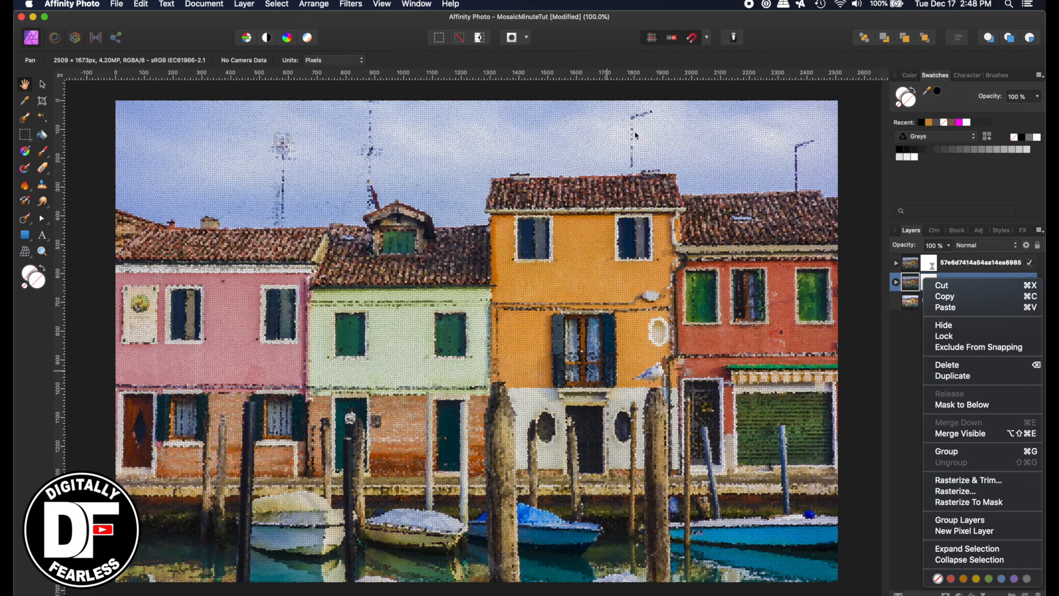
pyautogui.moveTo(964, 299)
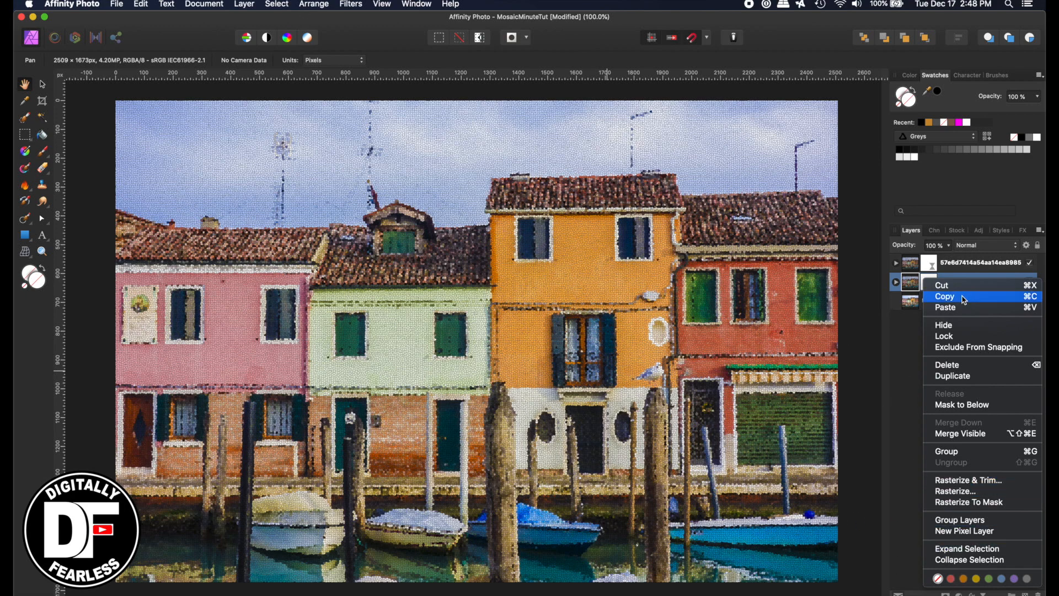
pyautogui.moveTo(959, 491)
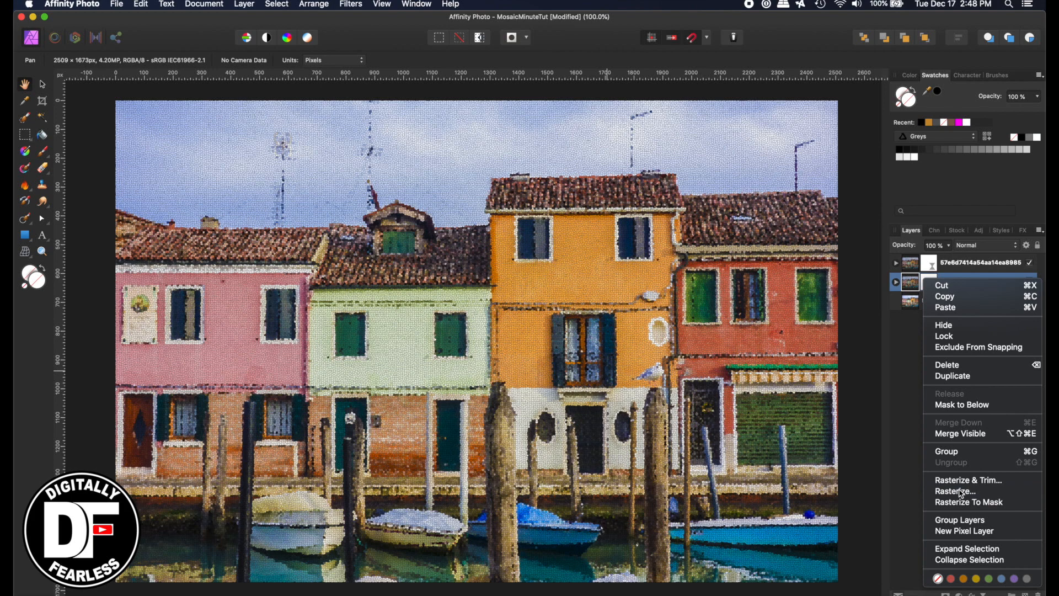
# Step: Rasterize the duplicated Voronoi mosaic layer into plain pixels
pyautogui.click(951, 375)
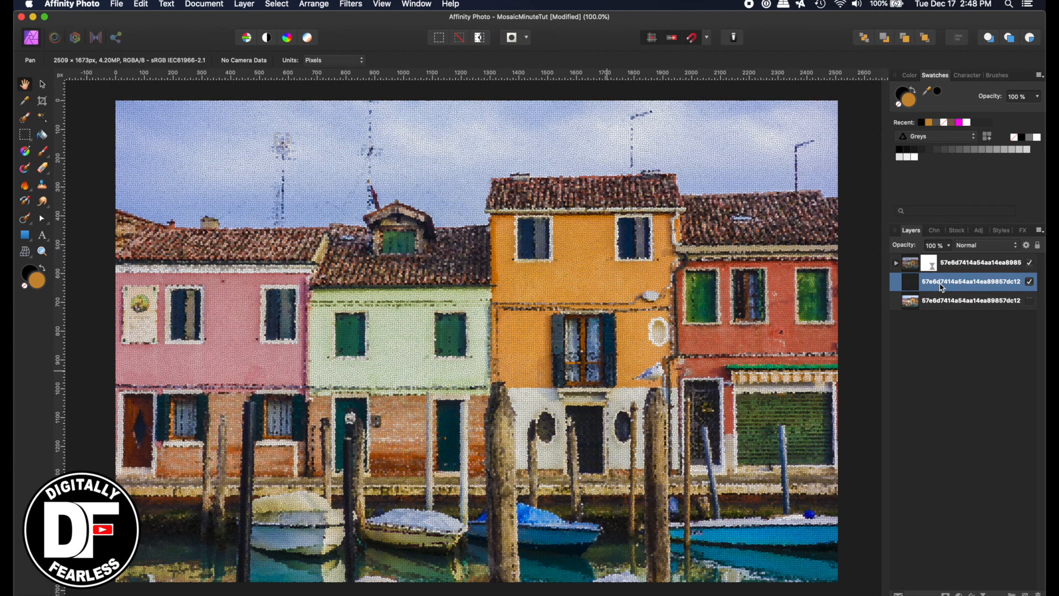
pyautogui.moveTo(958, 281)
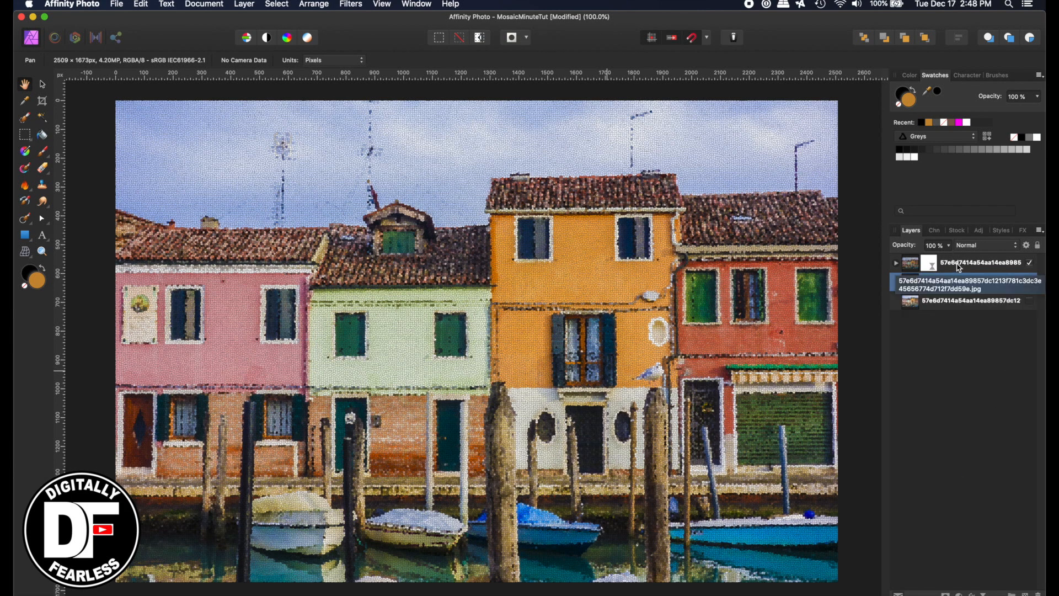
# Step: Select the top layer carrying the Voronoi live filter and rasterize it
pyautogui.click(896, 262)
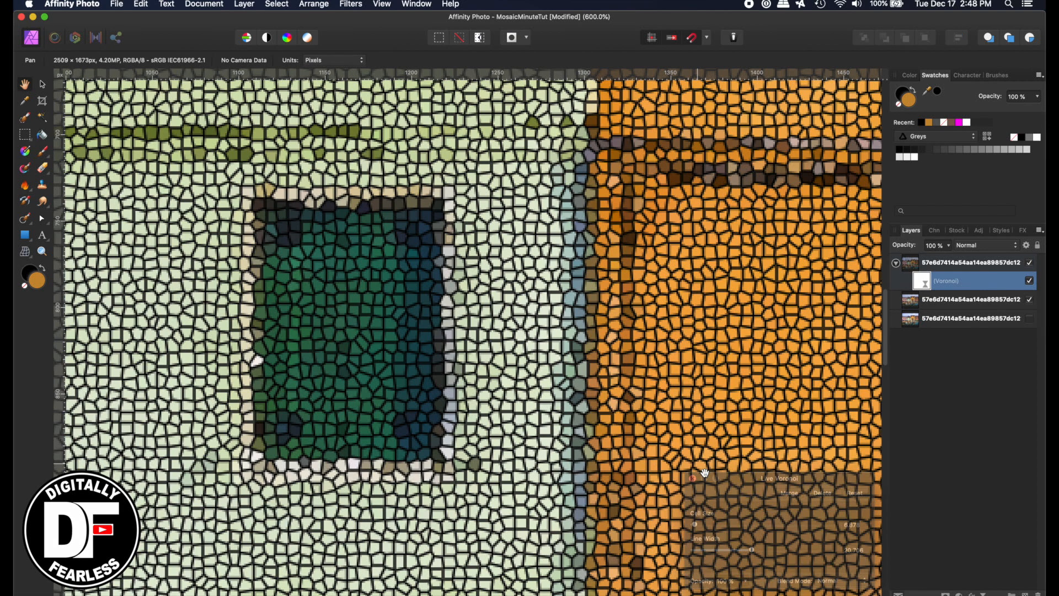
pyautogui.rightClick(970, 281)
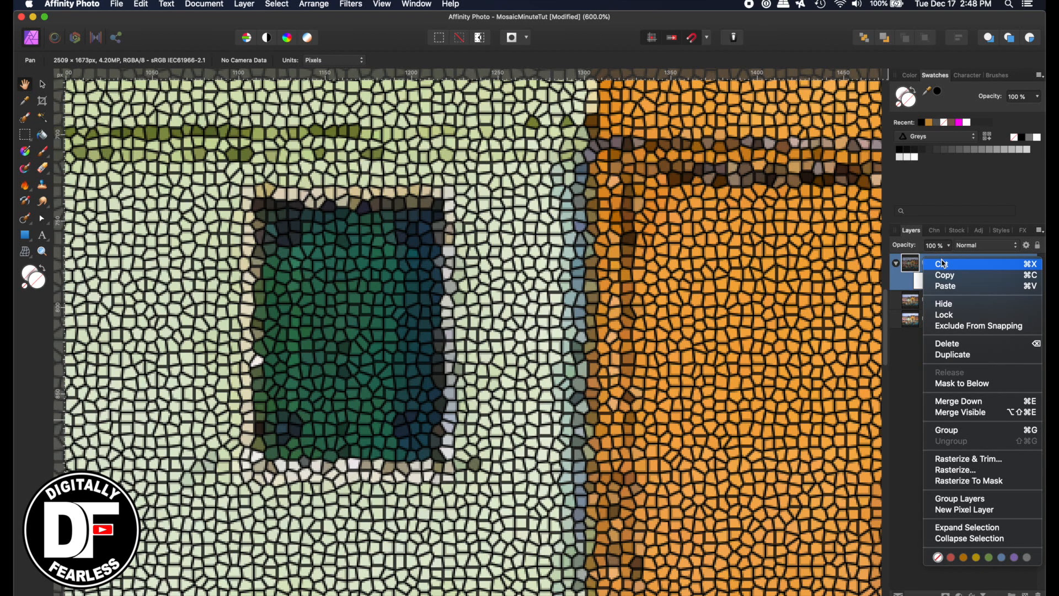
pyautogui.moveTo(953, 469)
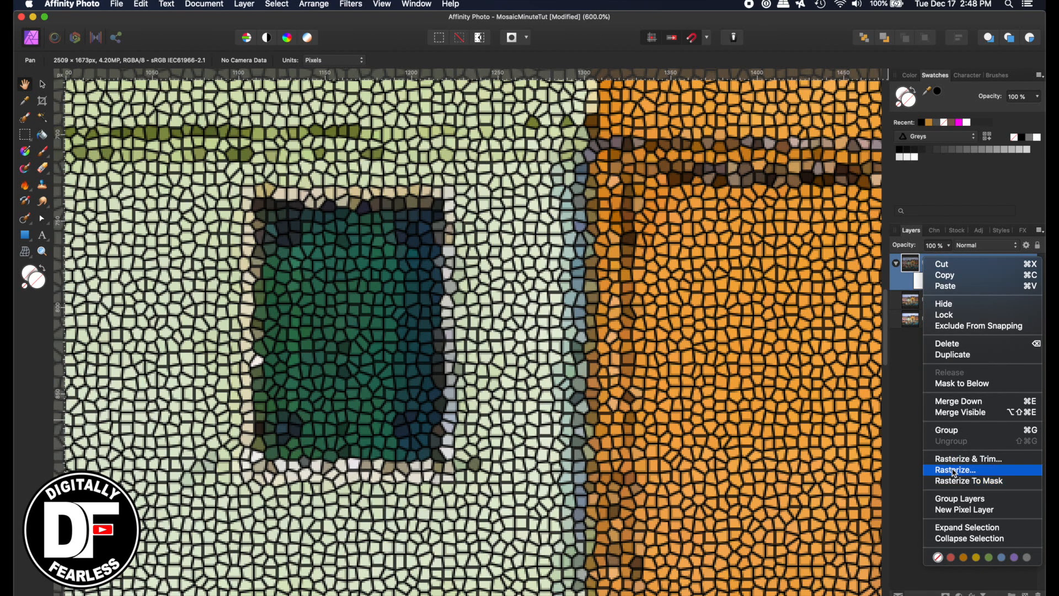
pyautogui.click(954, 469)
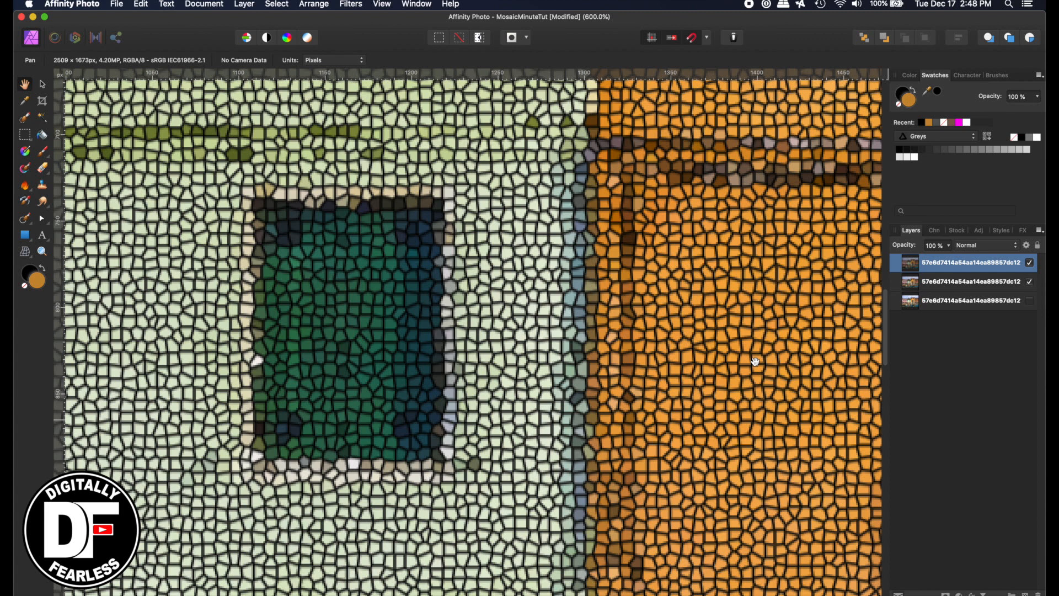
pyautogui.moveTo(54, 120)
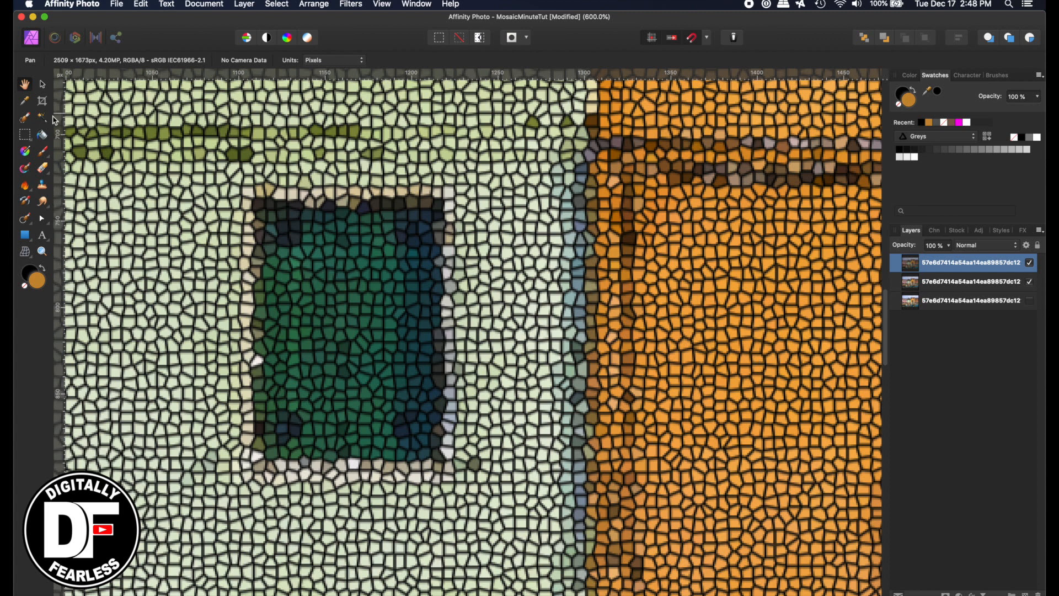
pyautogui.moveTo(41, 120)
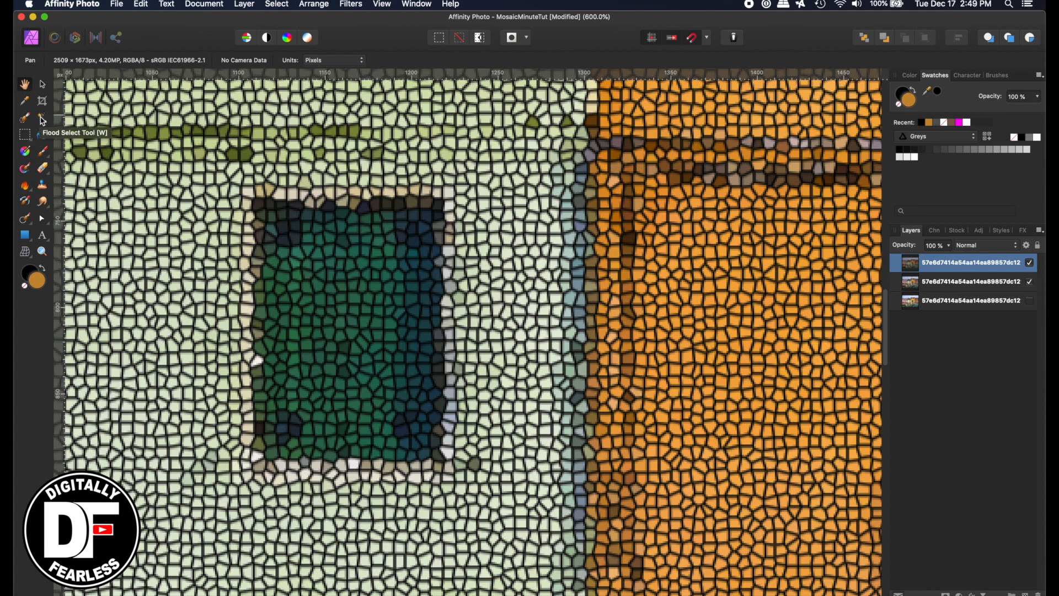
# Step: Switch to the Flood Select Tool with 33% tolerance and Contiguous turned off
pyautogui.click(42, 133)
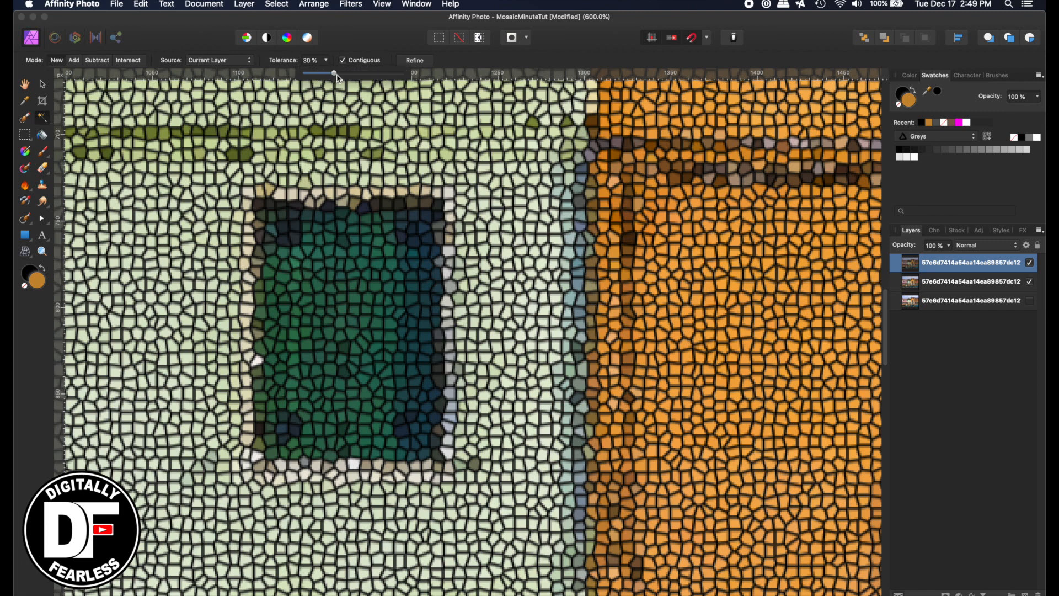
pyautogui.moveTo(334, 73); pyautogui.dragTo(340, 73)
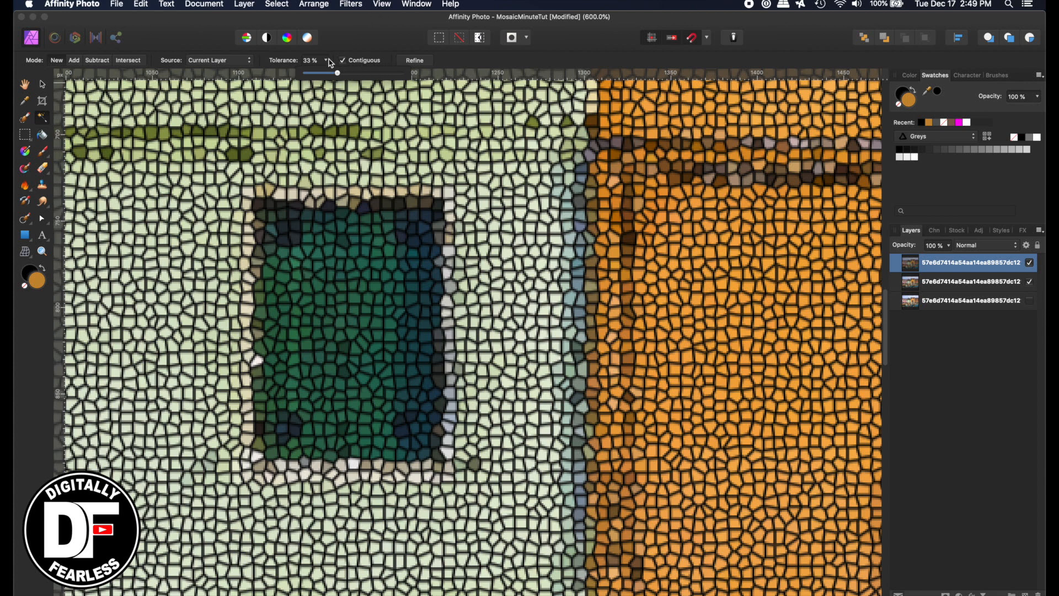
pyautogui.click(342, 60)
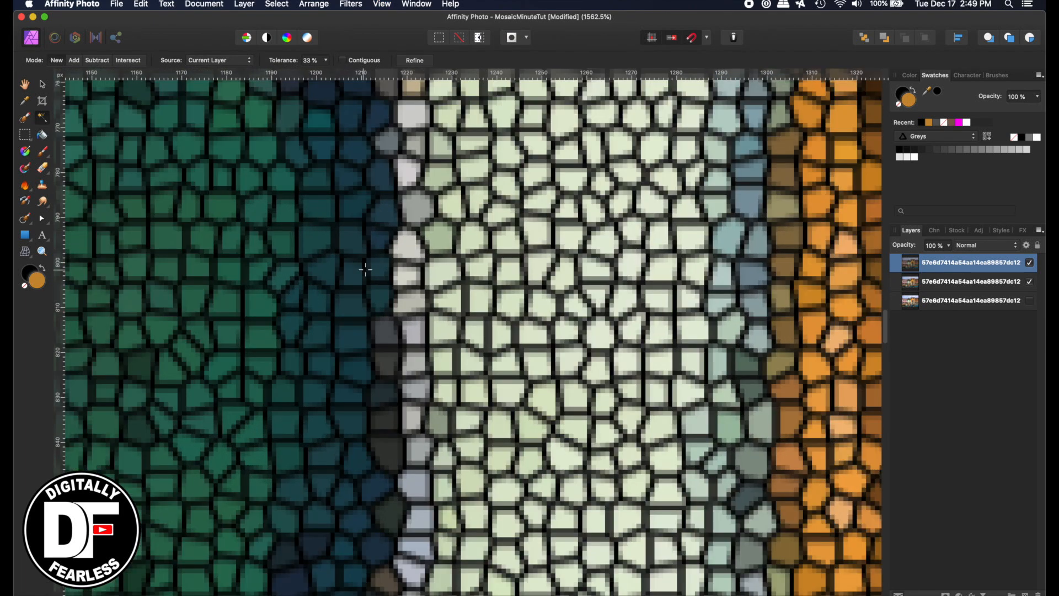
pyautogui.moveTo(410, 192)
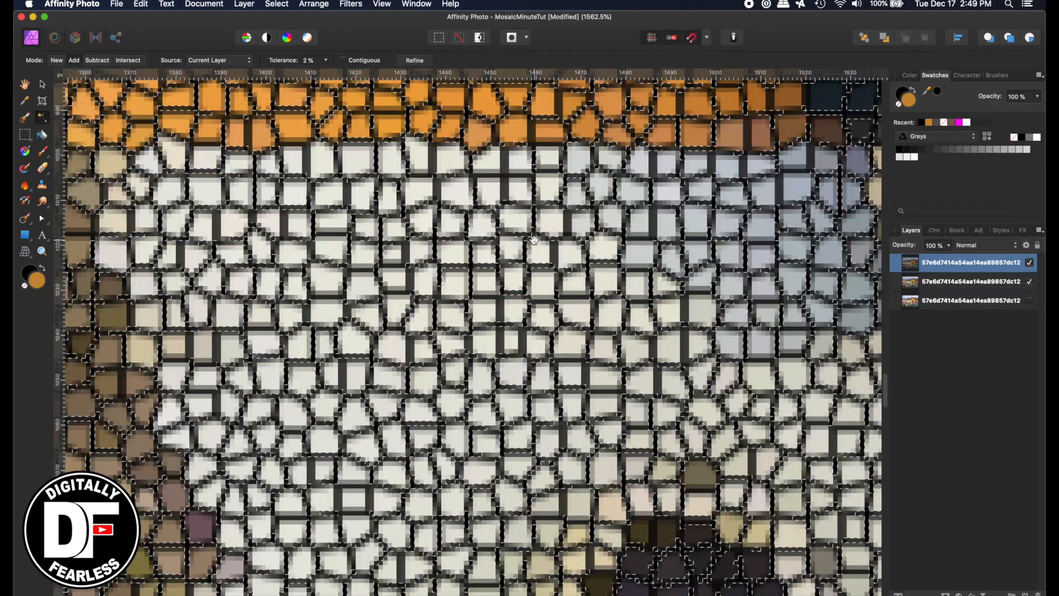
# Step: Zoom out to check the 2% tolerance grout-line selection across the image
pyautogui.scroll(-3)
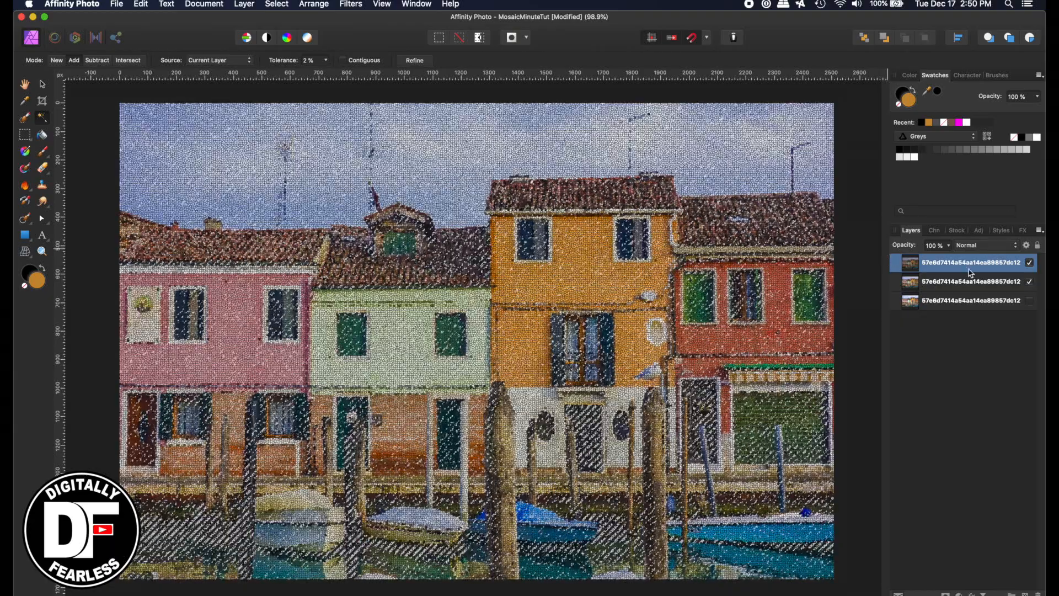
# Step: Select the top mosaic layer and scroll through the three-layer stack
pyautogui.click(1029, 282)
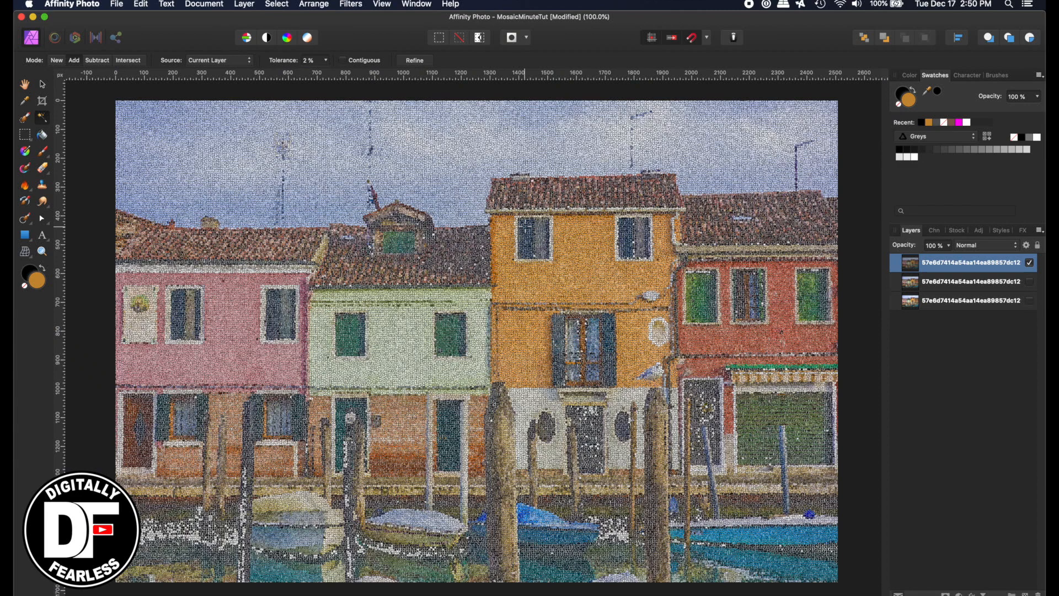
pyautogui.scroll(-3)
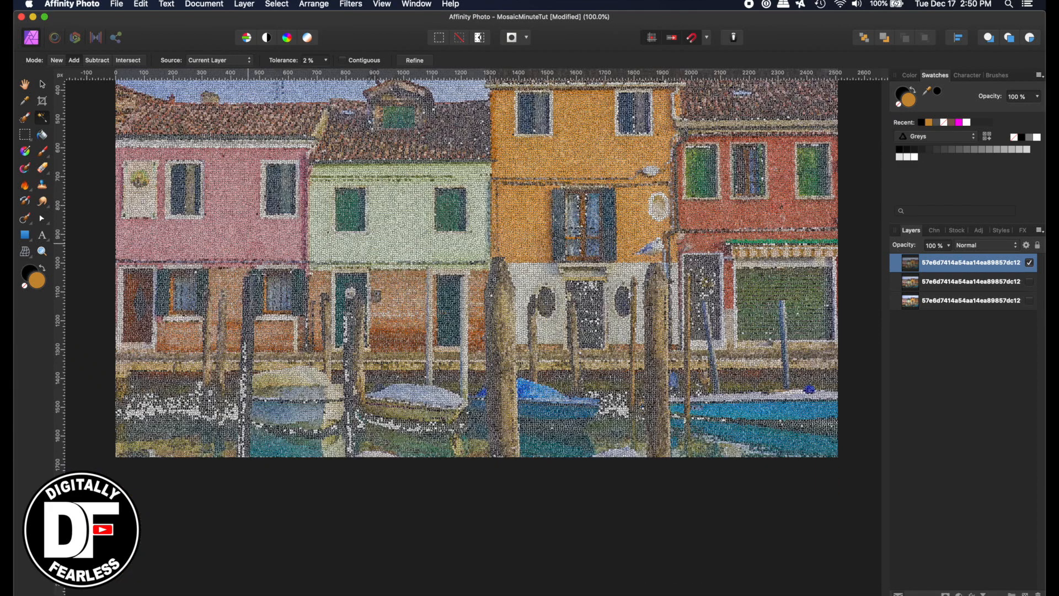
pyautogui.scroll(3)
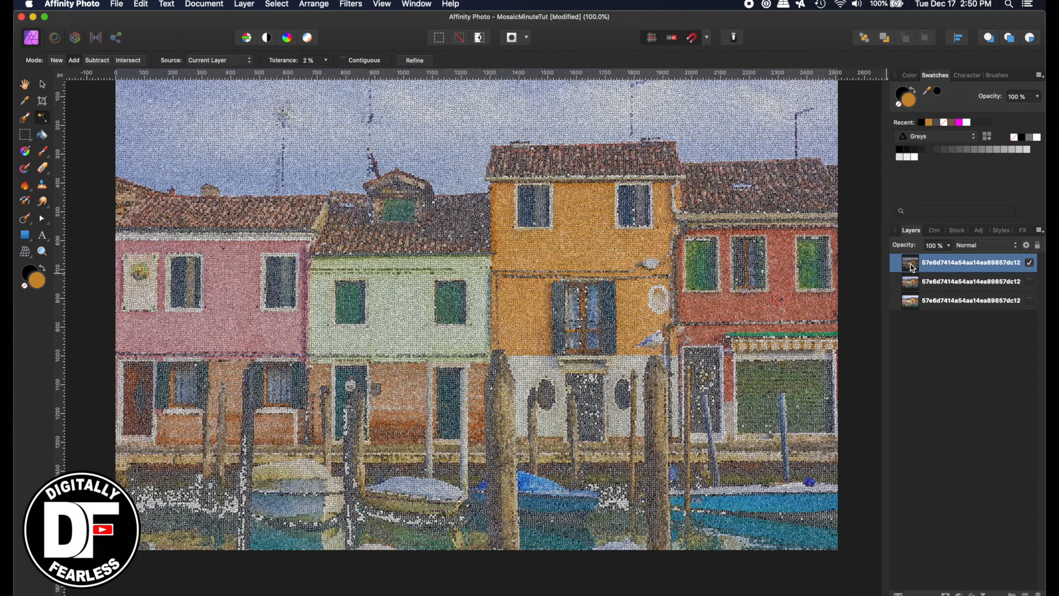
pyautogui.moveTo(1031, 284)
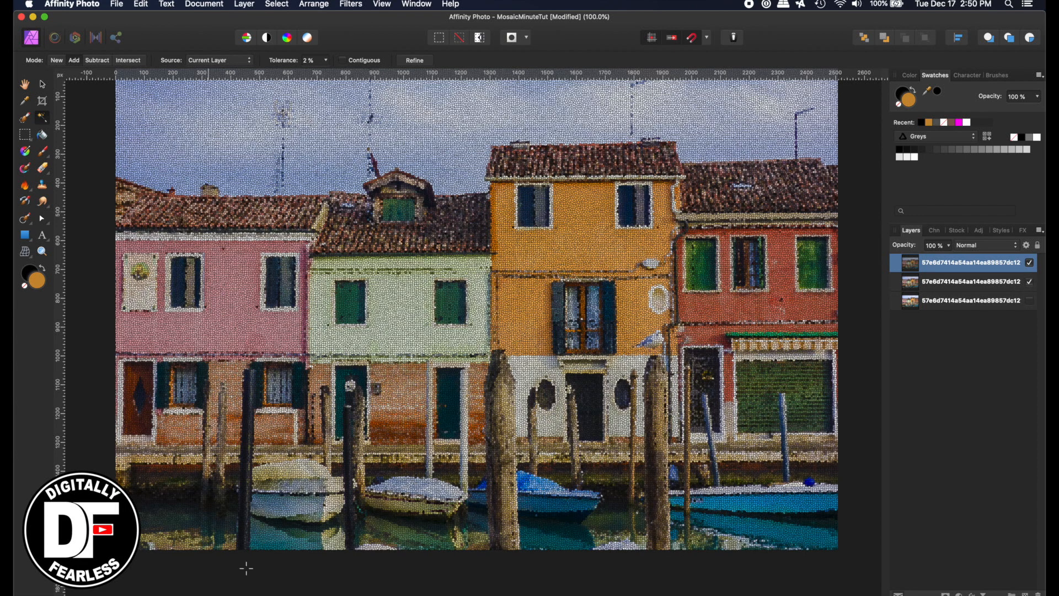
pyautogui.moveTo(848, 364)
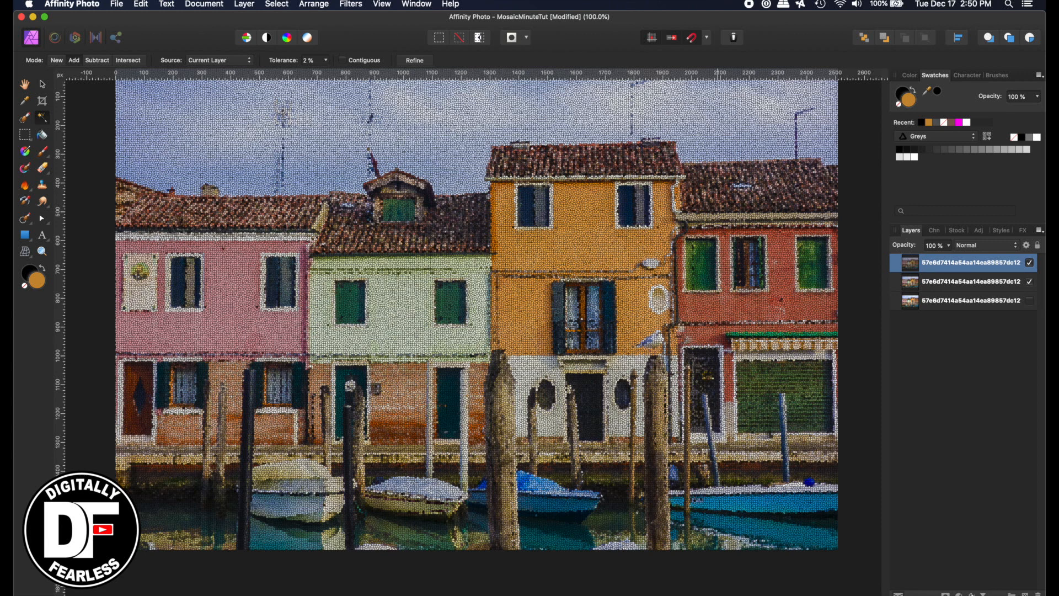
# Step: Toggle the 3D effect on, and enable Gaussian Blur with Preserve Alpha
pyautogui.click(1036, 245)
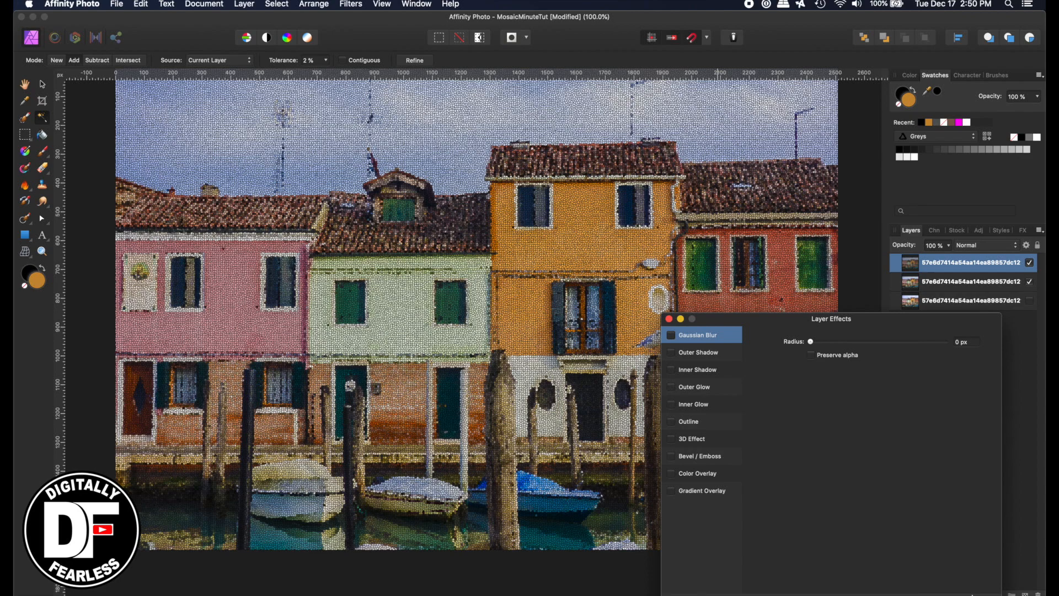
pyautogui.moveTo(673, 444)
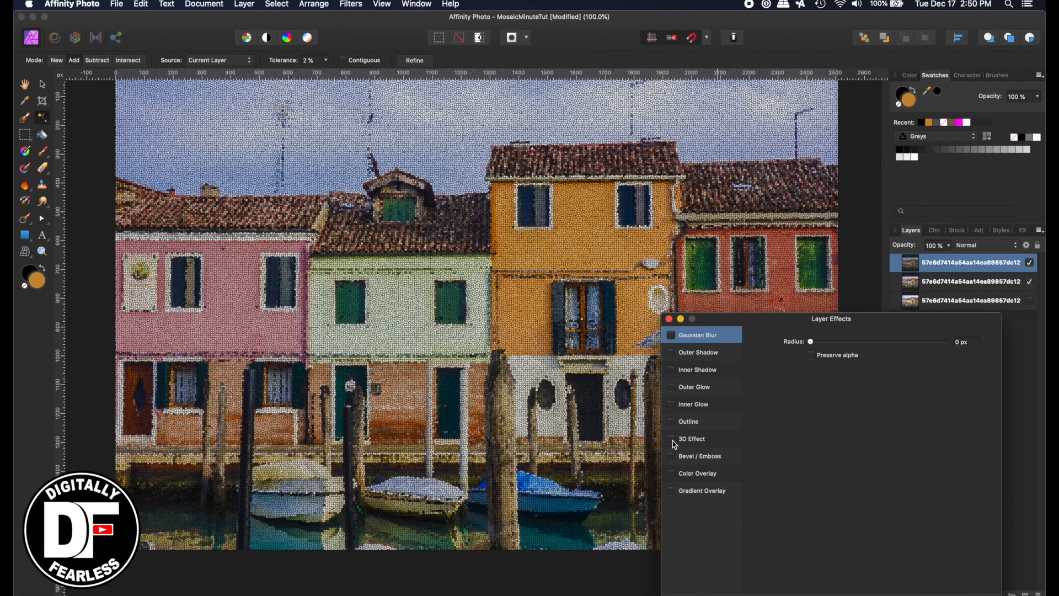
pyautogui.click(670, 439)
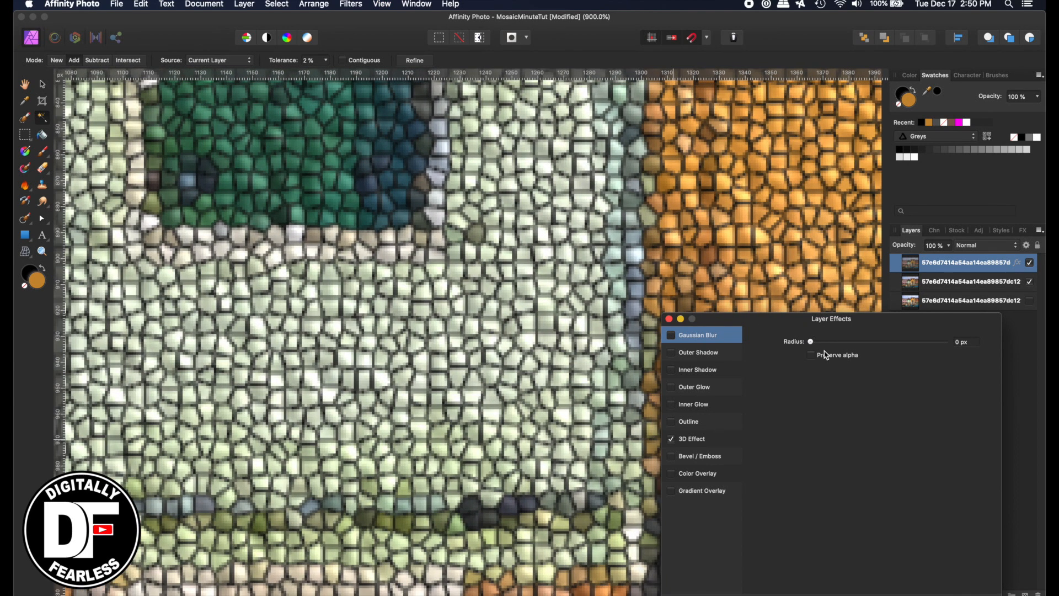
pyautogui.click(671, 439)
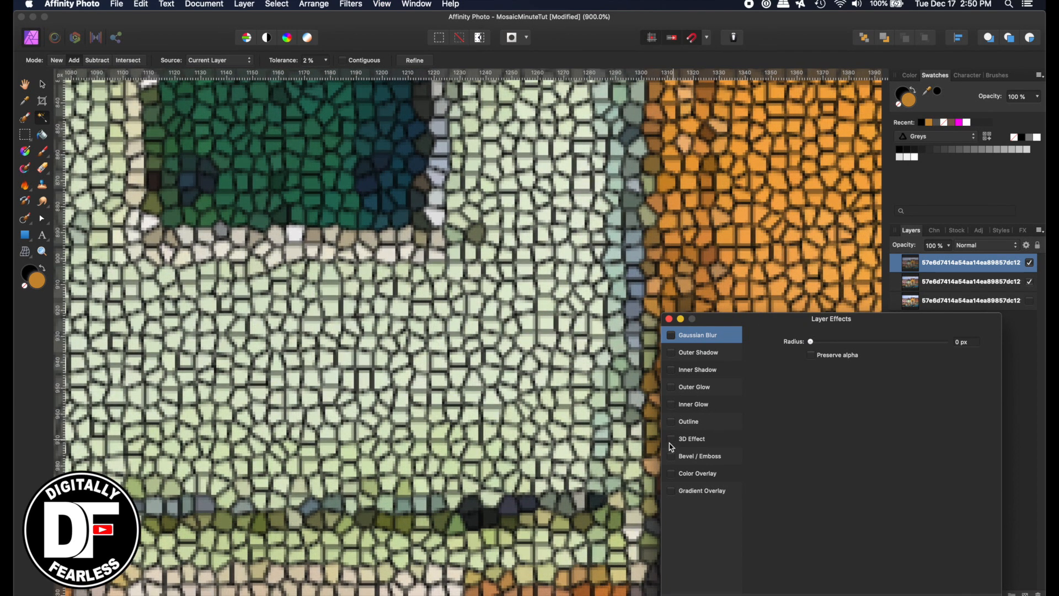
pyautogui.click(670, 438)
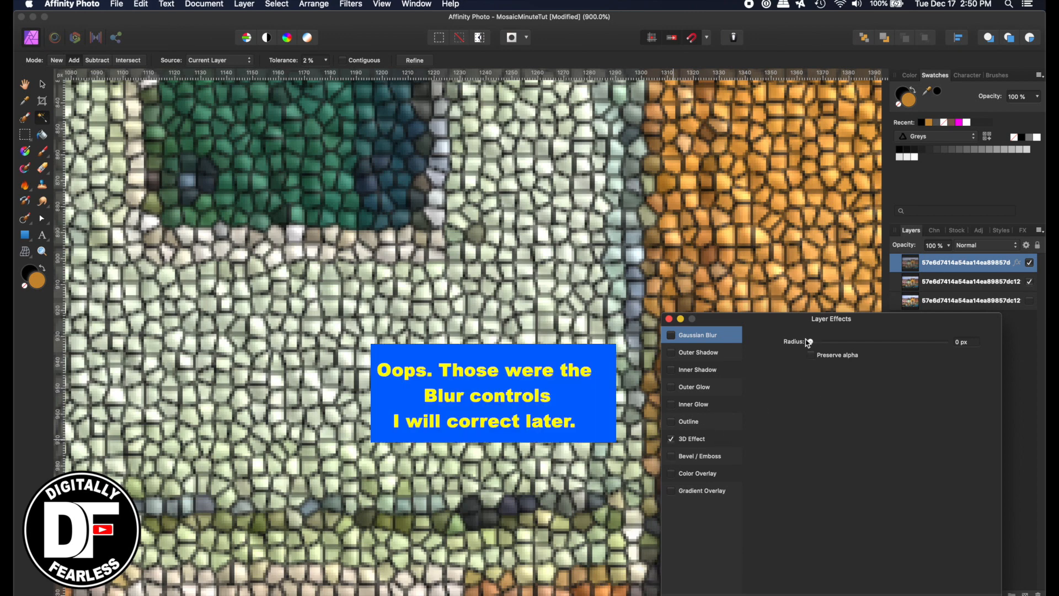
pyautogui.click(670, 334)
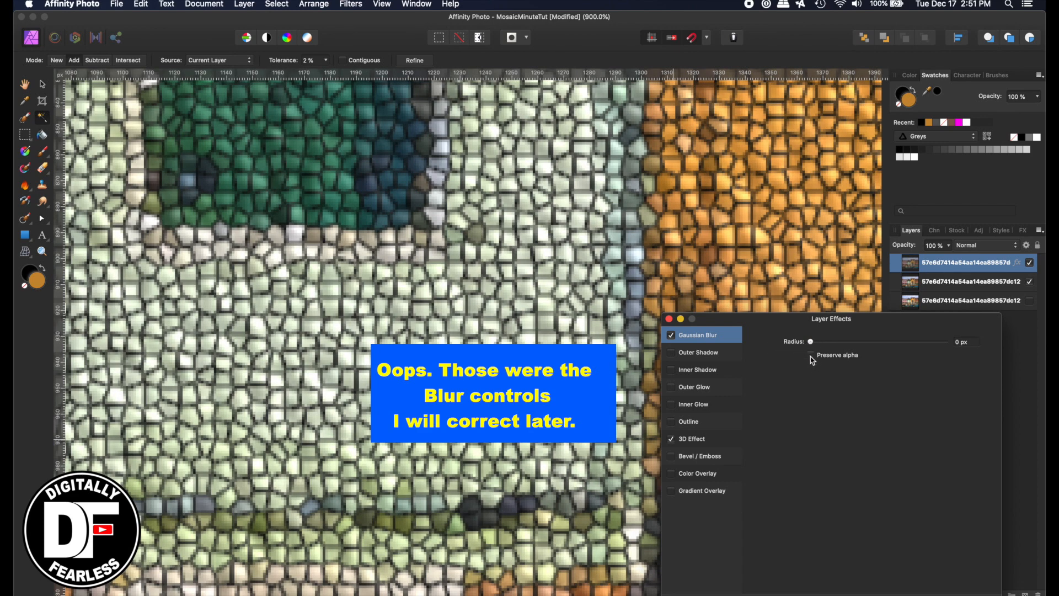
pyautogui.click(810, 355)
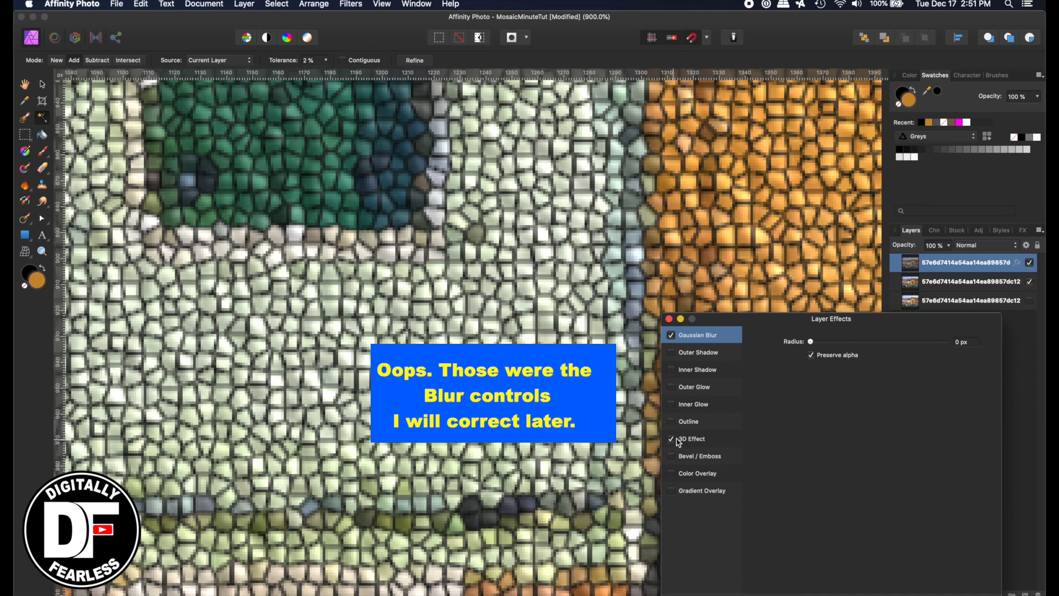
# Step: Try an Inner Bevel/Emboss, then re-enable the 3D effect and show its settings
pyautogui.click(701, 455)
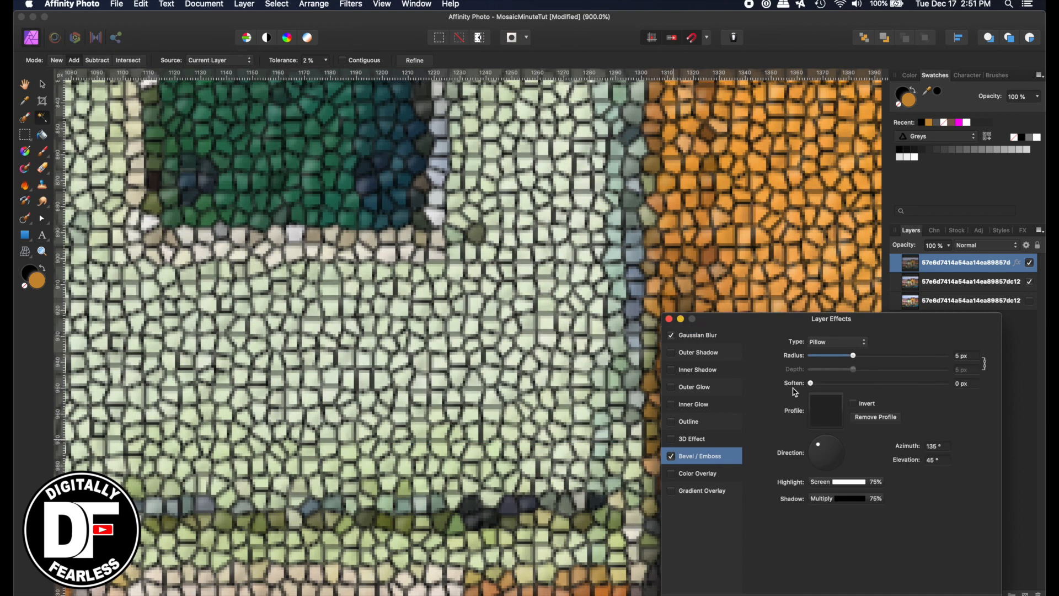
pyautogui.click(855, 340)
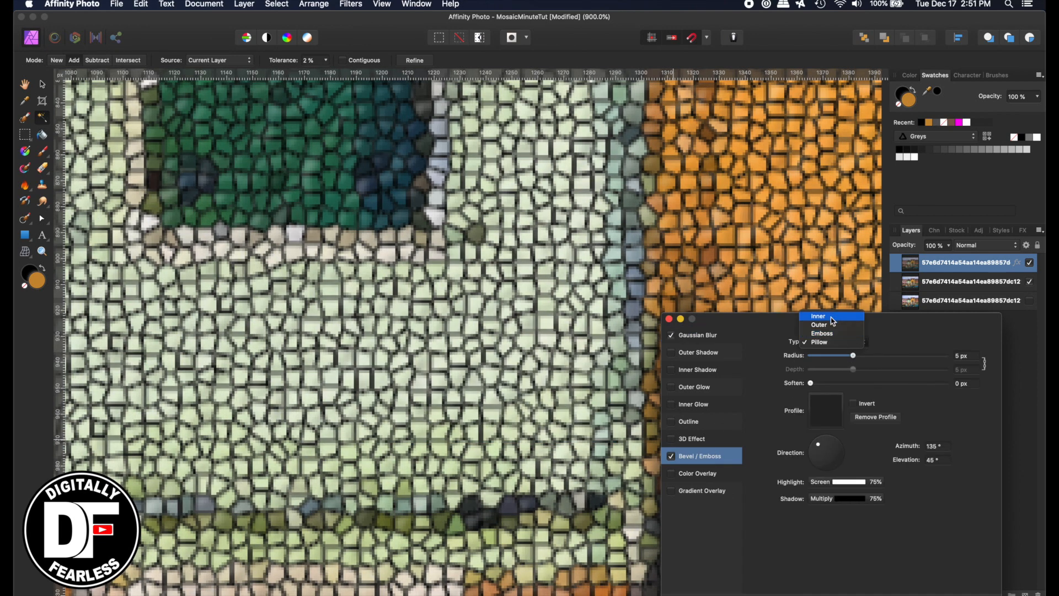
pyautogui.click(818, 316)
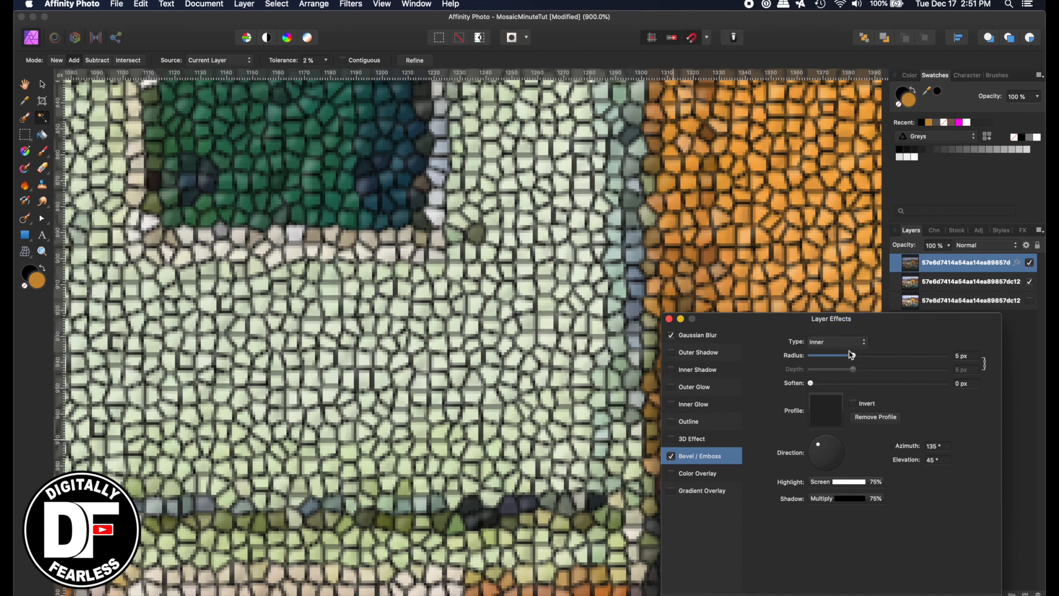
pyautogui.moveTo(815, 386)
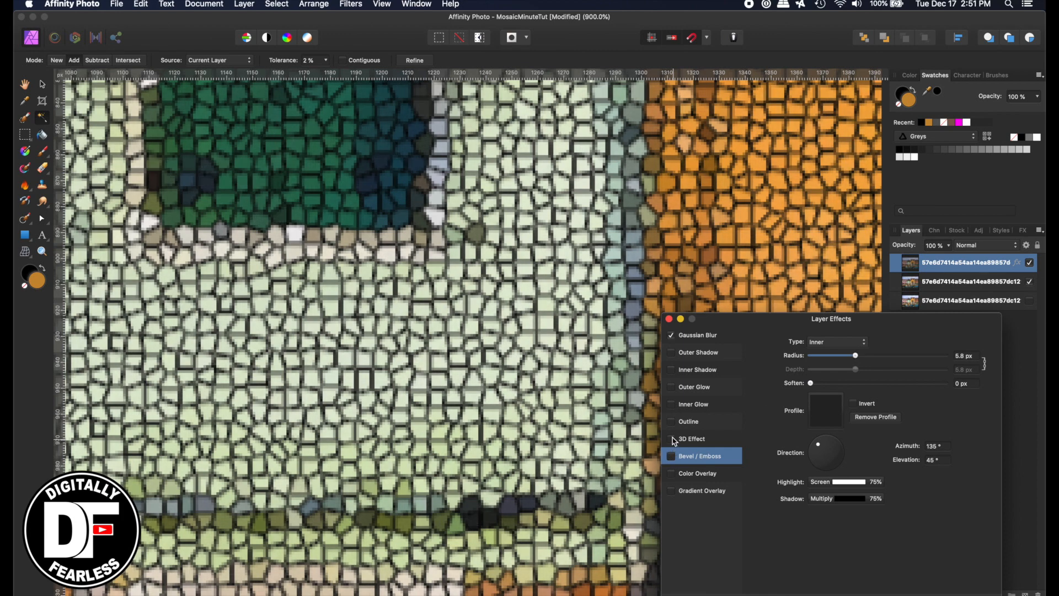
pyautogui.click(670, 438)
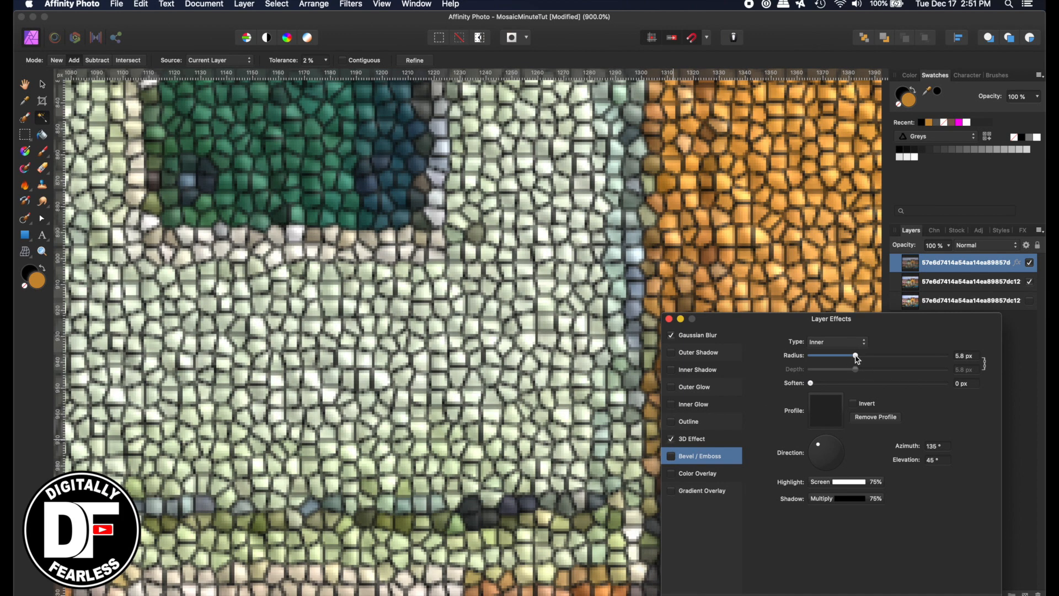
pyautogui.click(692, 439)
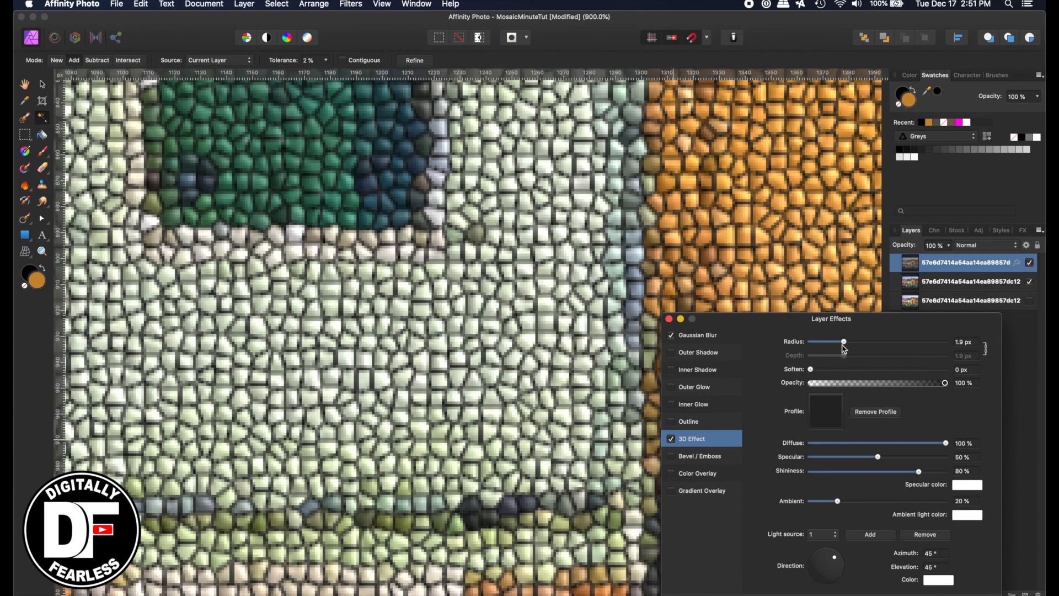
pyautogui.moveTo(796, 467)
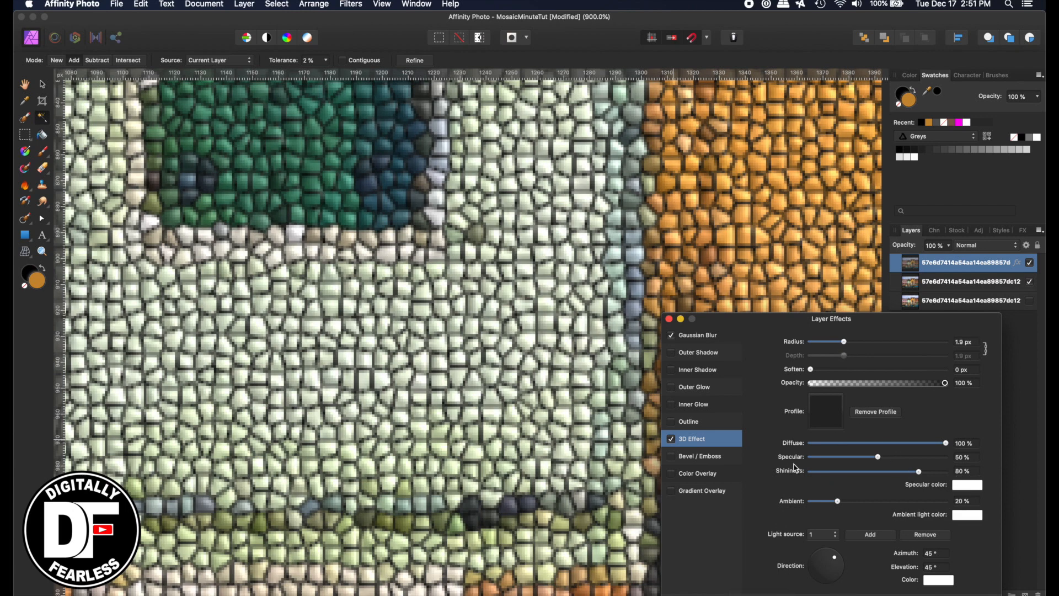
pyautogui.moveTo(671, 326)
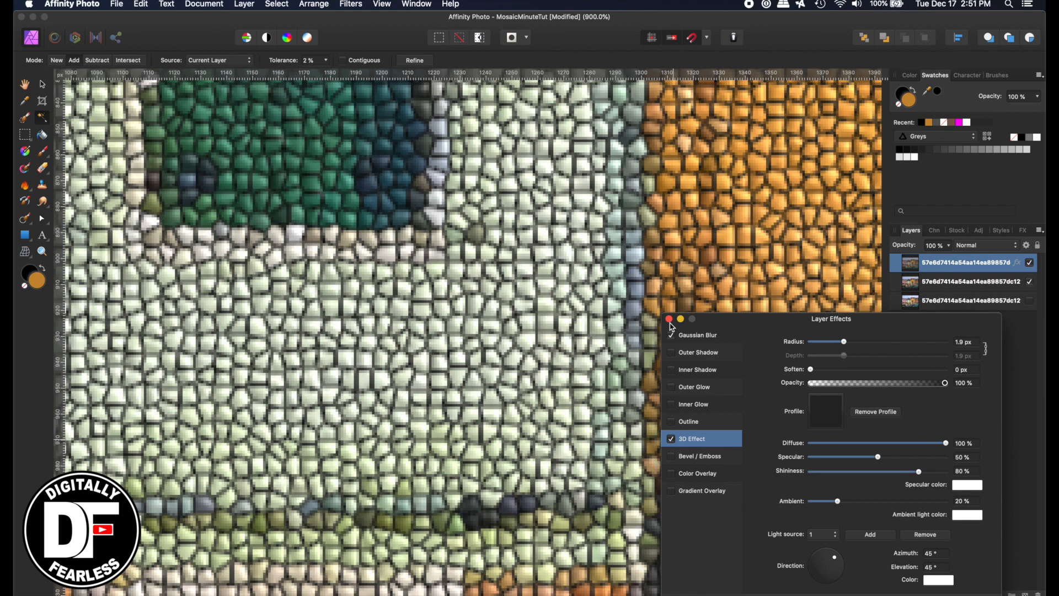
# Step: Close Layer Effects and rasterize the top two mosaic layers together into one pixel layer
pyautogui.click(671, 334)
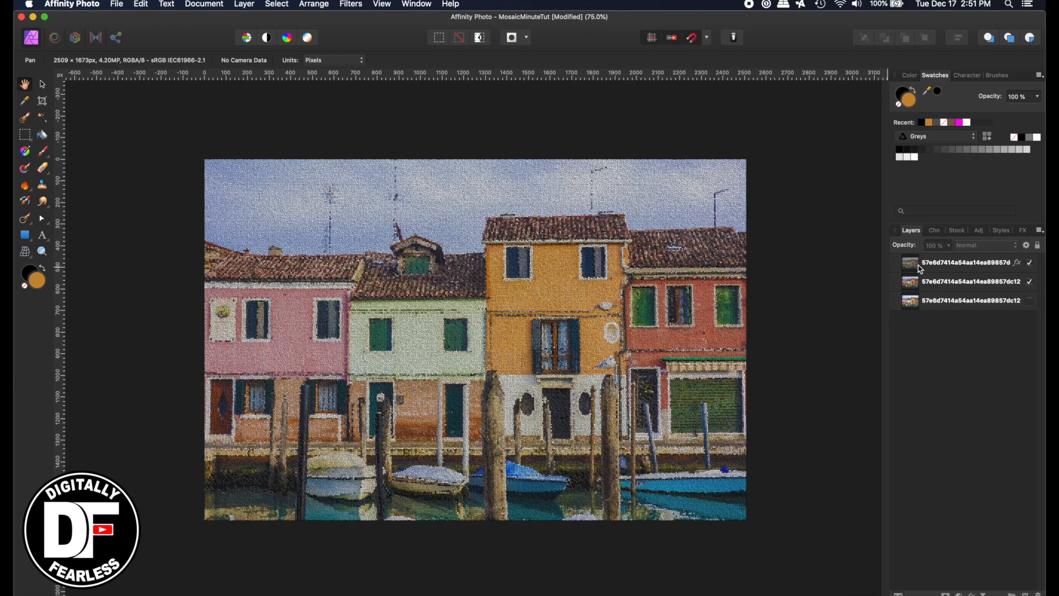
pyautogui.click(969, 262)
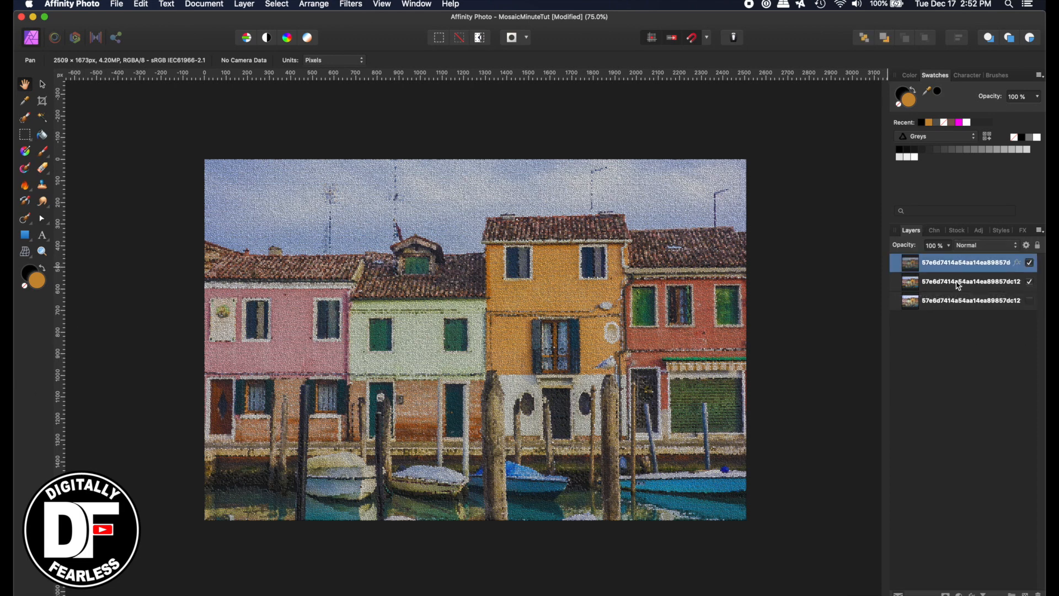
pyautogui.click(973, 282)
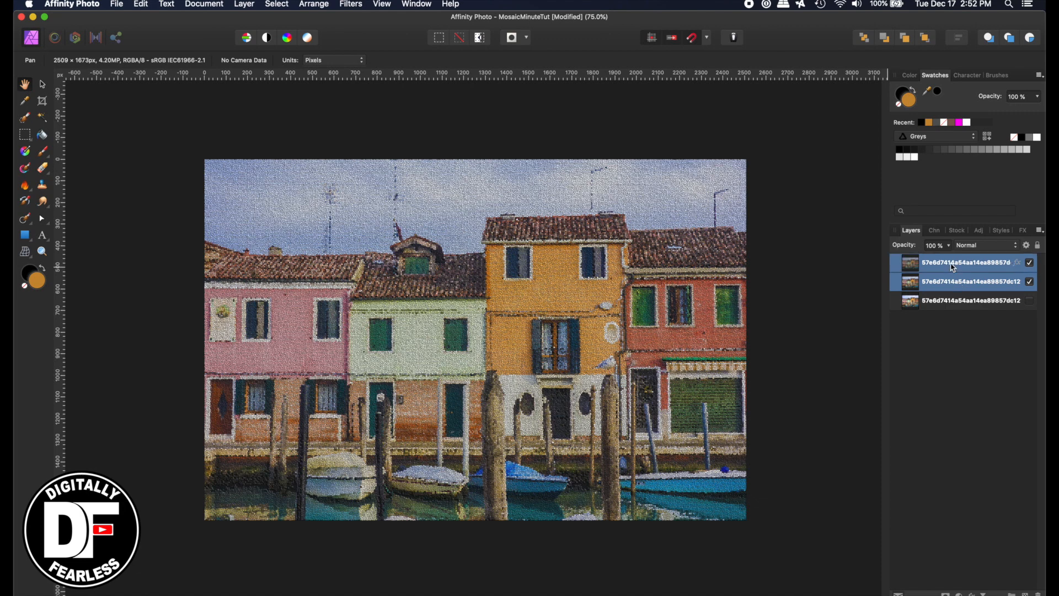
pyautogui.rightClick(969, 262)
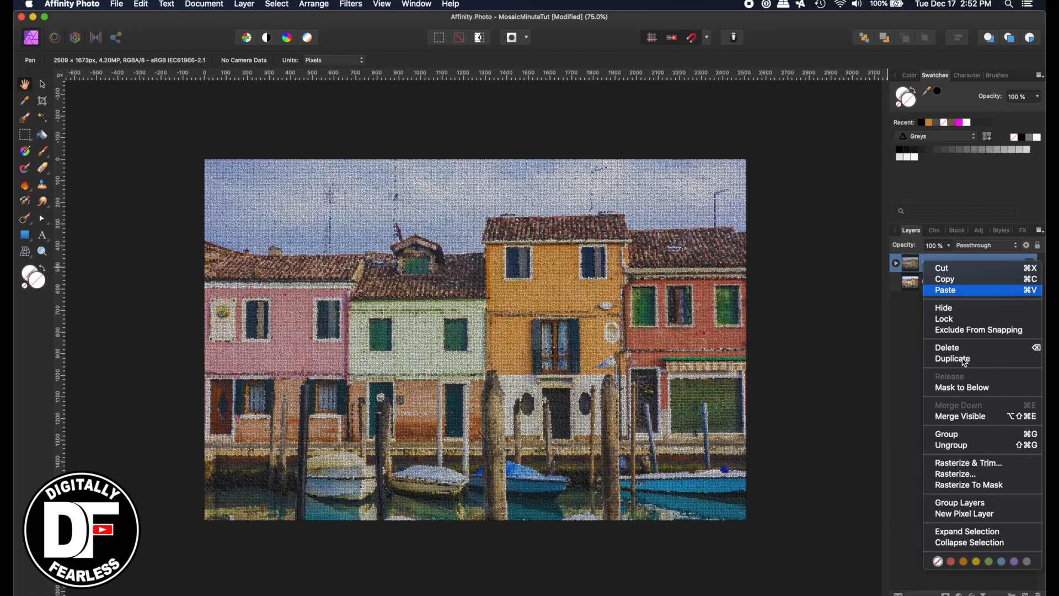
pyautogui.moveTo(954, 474)
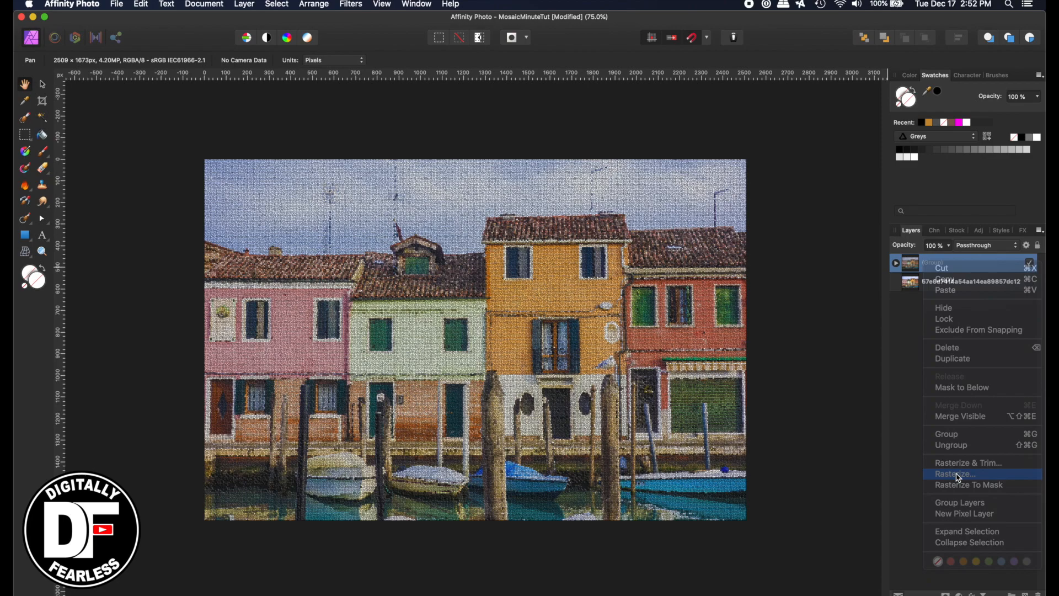
pyautogui.click(954, 473)
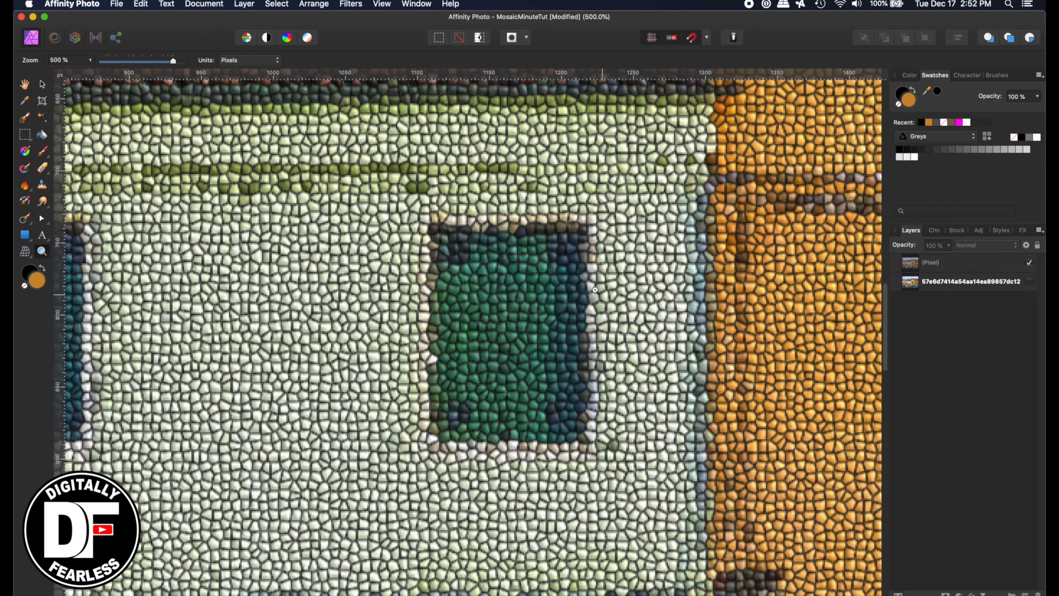
pyautogui.click(25, 85)
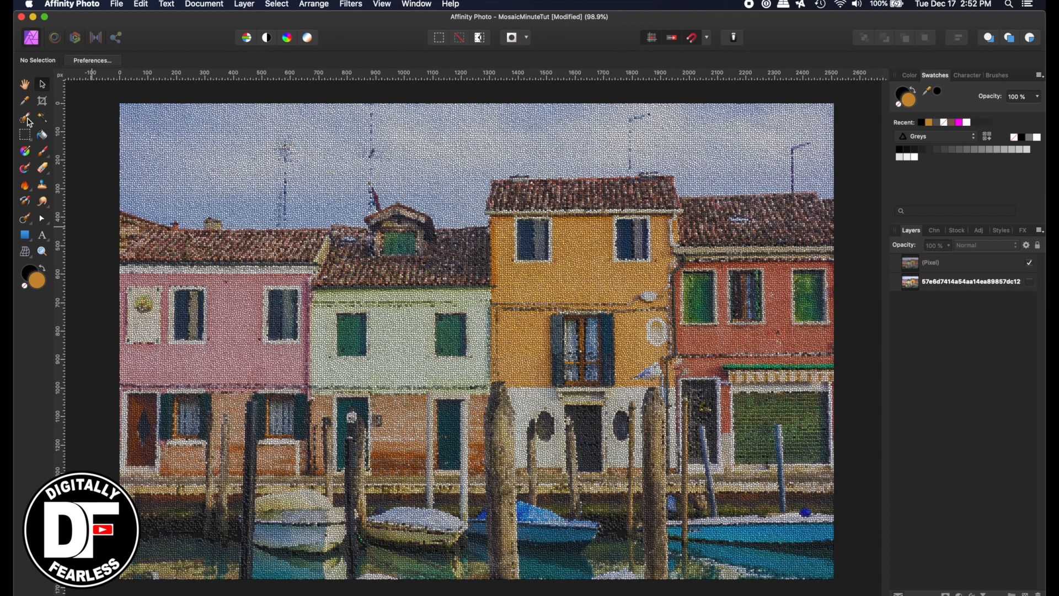
pyautogui.moveTo(88, 129)
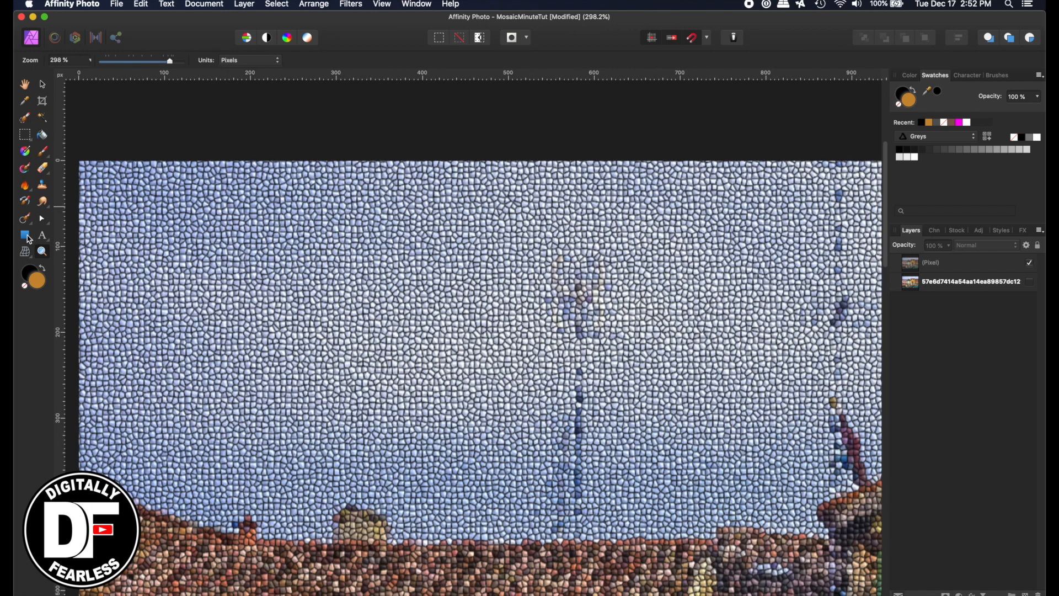
# Step: Draw a 60×45 px rectangle tile at the photo's top-left corner
pyautogui.click(25, 235)
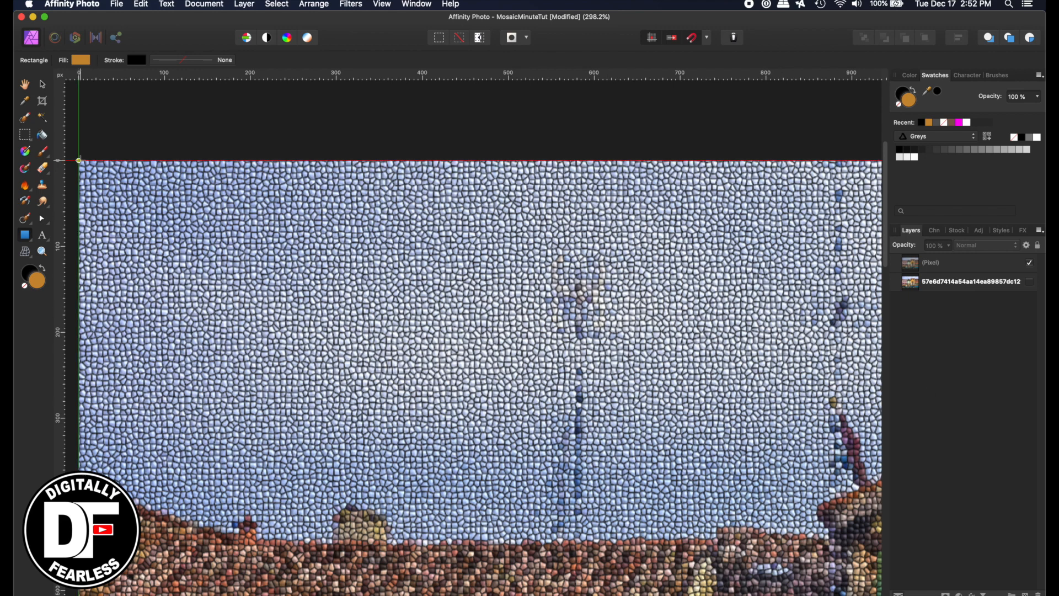
pyautogui.moveTo(80, 160); pyautogui.dragTo(129, 199)
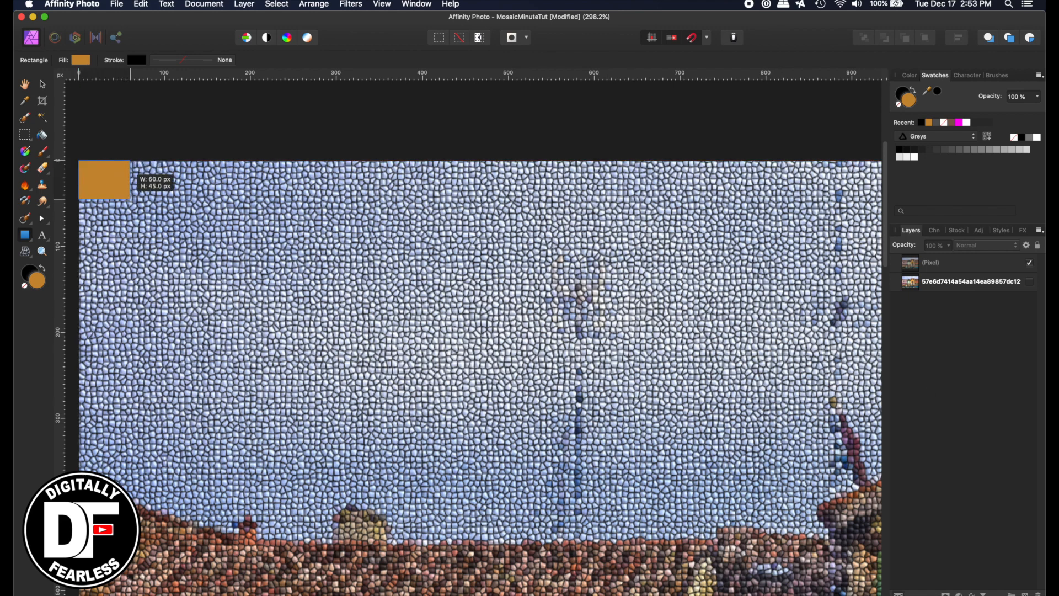
pyautogui.moveTo(130, 180); pyautogui.dragTo(120, 180)
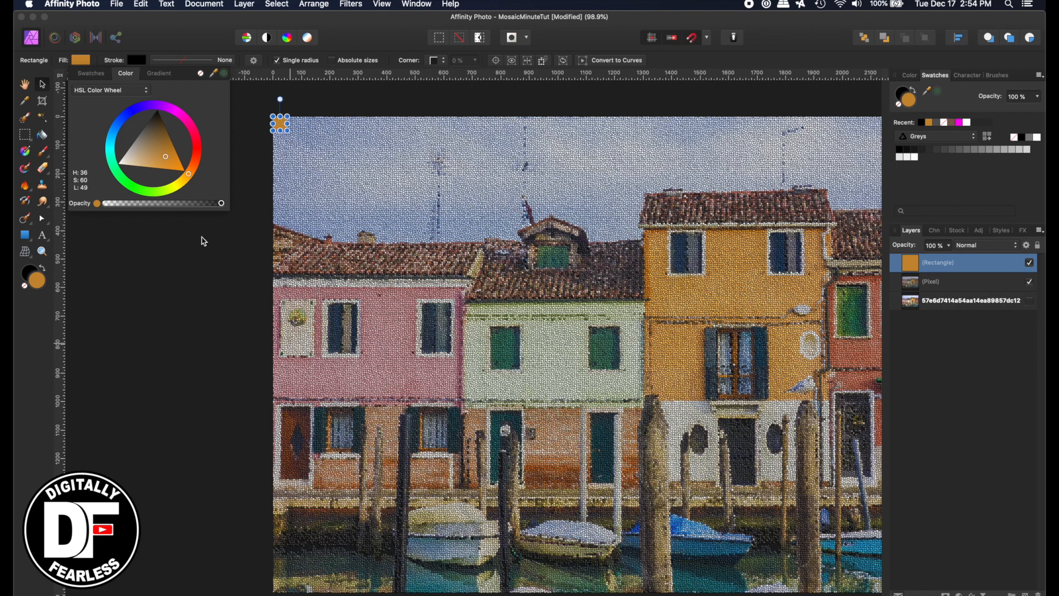
pyautogui.moveTo(226, 80)
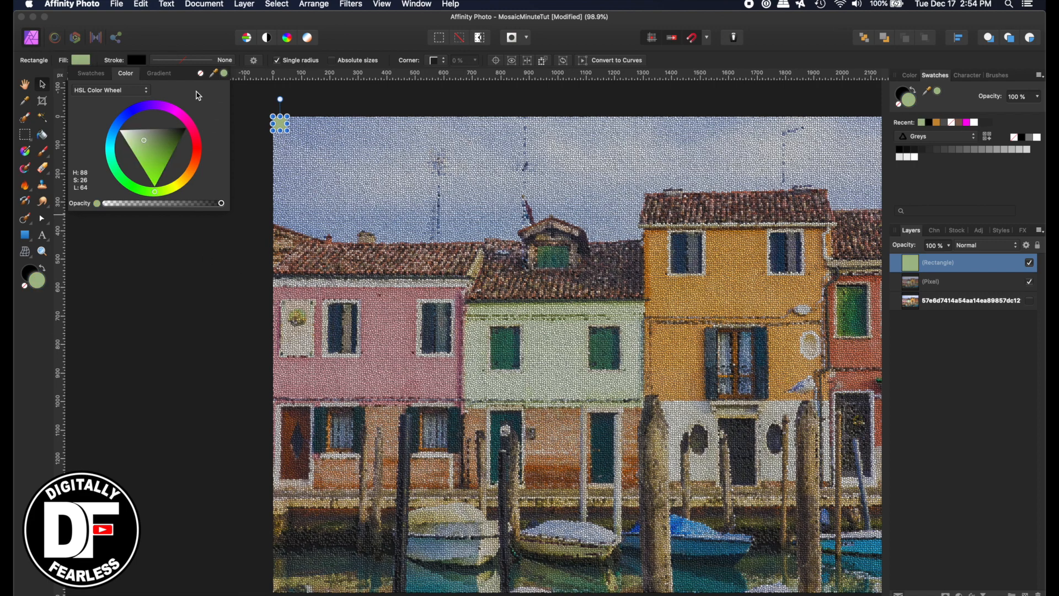
pyautogui.moveTo(248, 169)
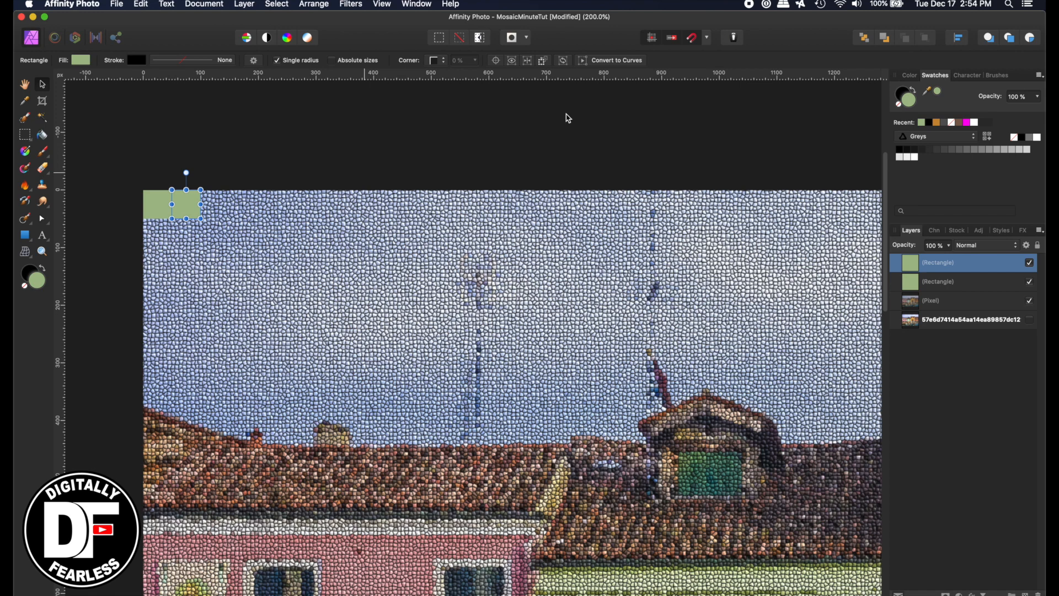
pyautogui.moveTo(690, 37)
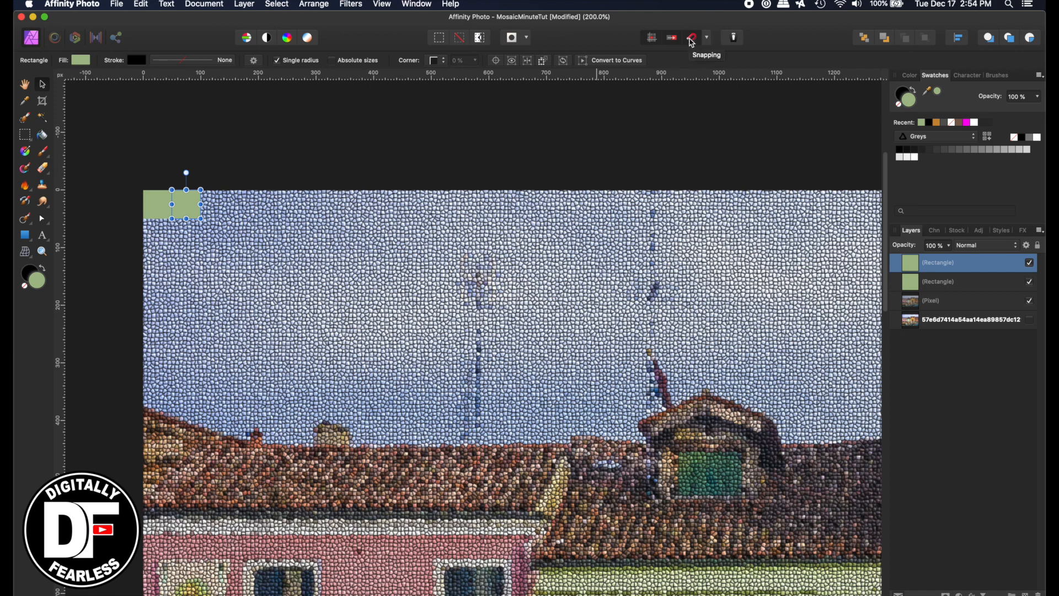
pyautogui.moveTo(143, 181)
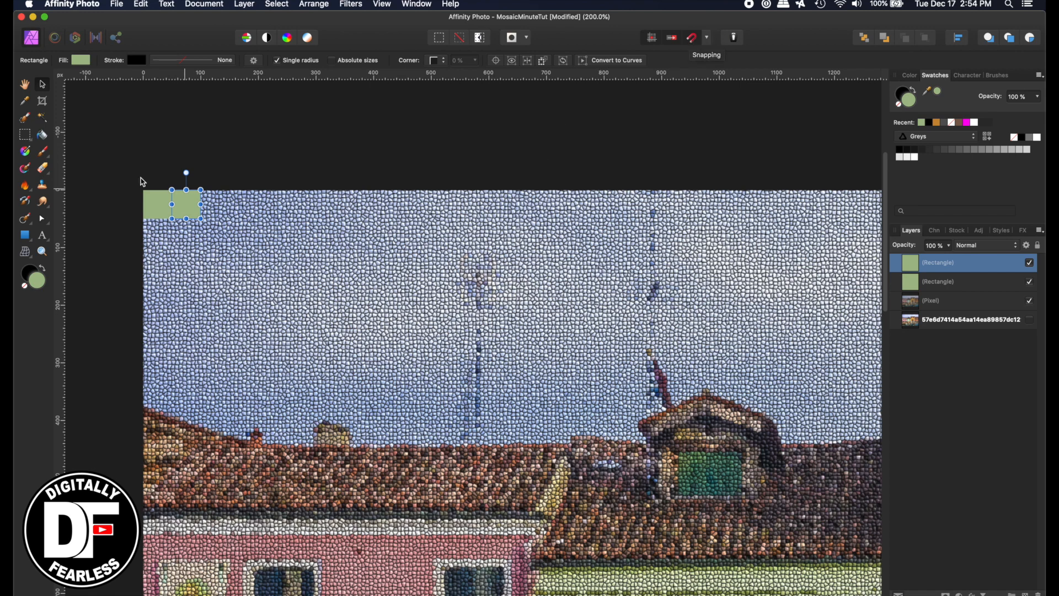
pyautogui.moveTo(115, 148)
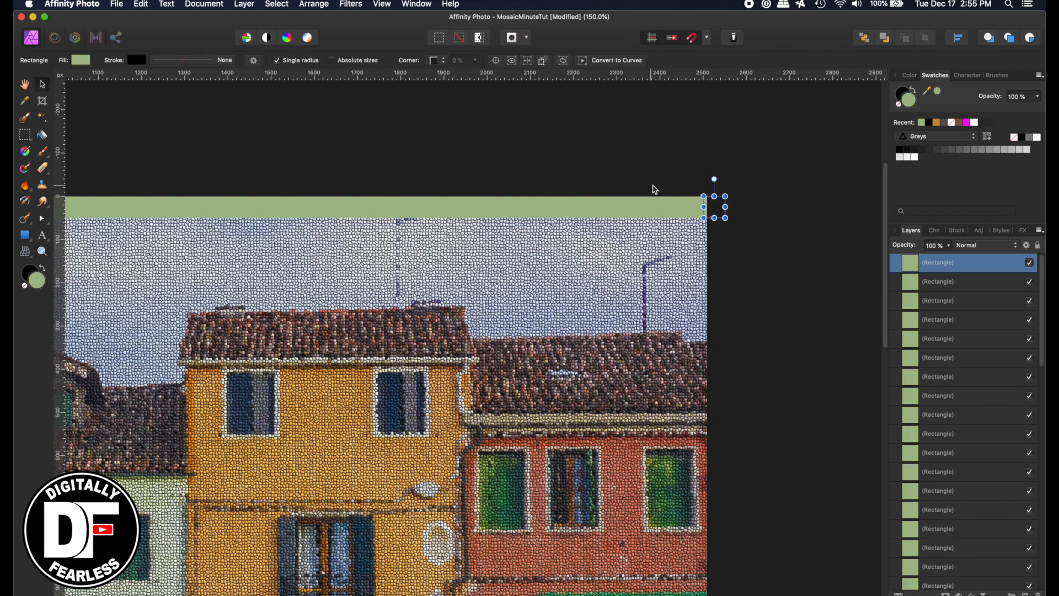
pyautogui.moveTo(719, 211)
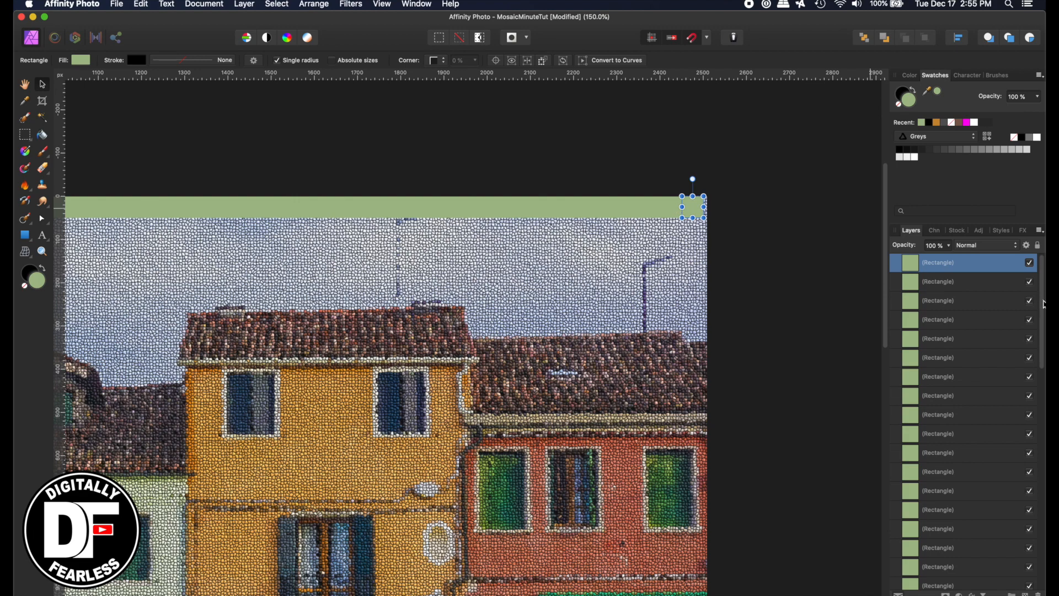
# Step: Scroll to view the strip of duplicated green tiles along the top edge
pyautogui.scroll(-3)
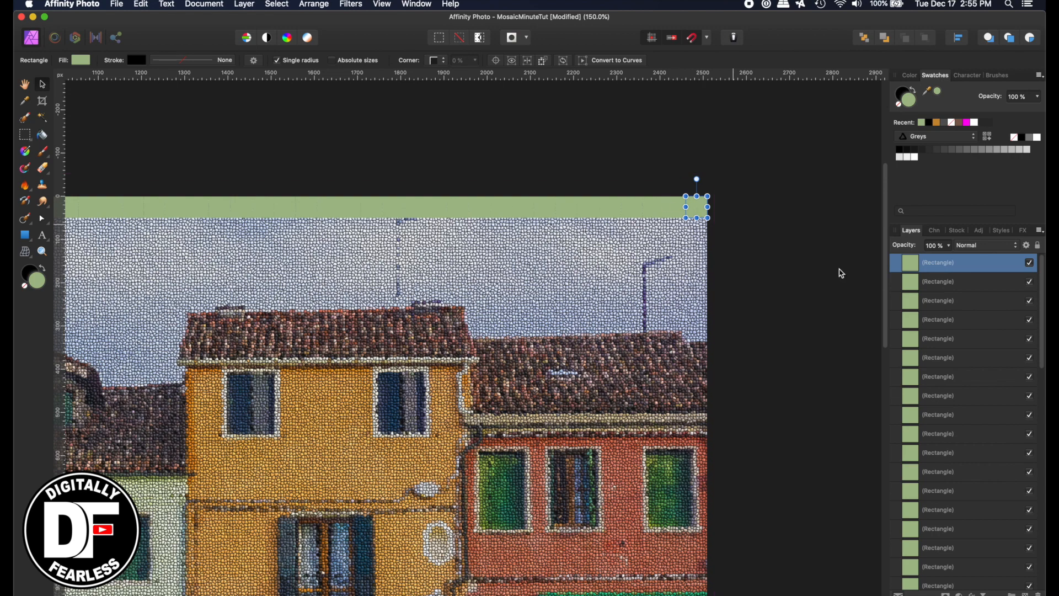
# Step: Give the last top-edge green tile an Inner bevel/emboss and a 3D effect
pyautogui.click(671, 439)
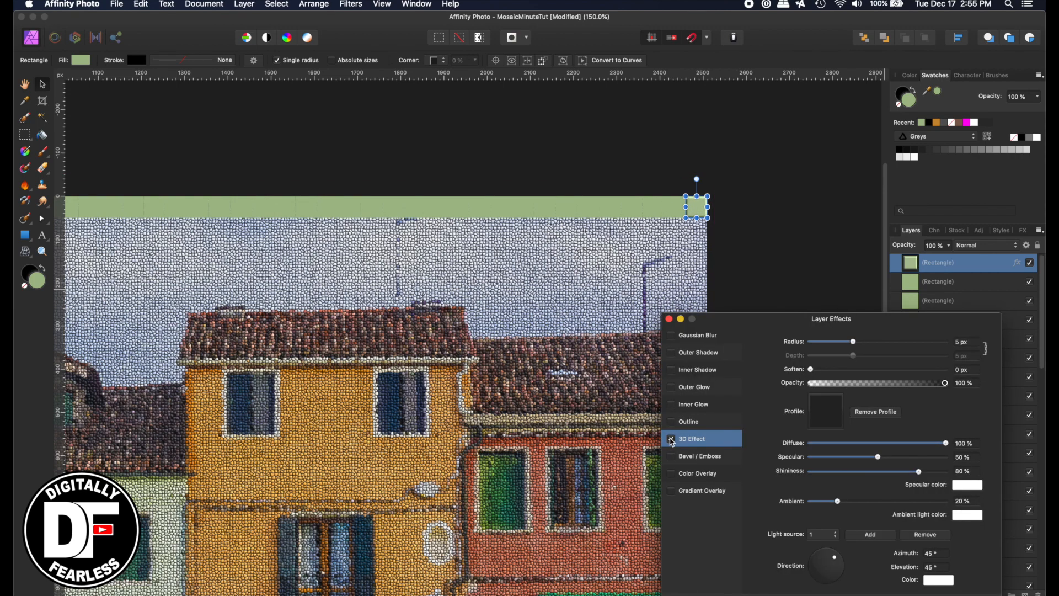
pyautogui.click(671, 438)
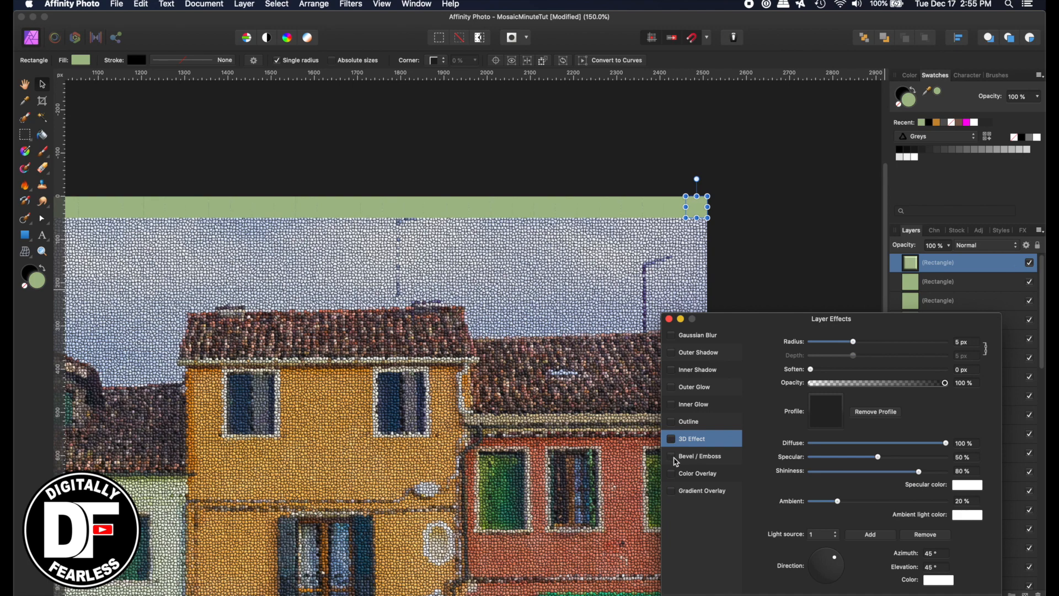
pyautogui.click(670, 456)
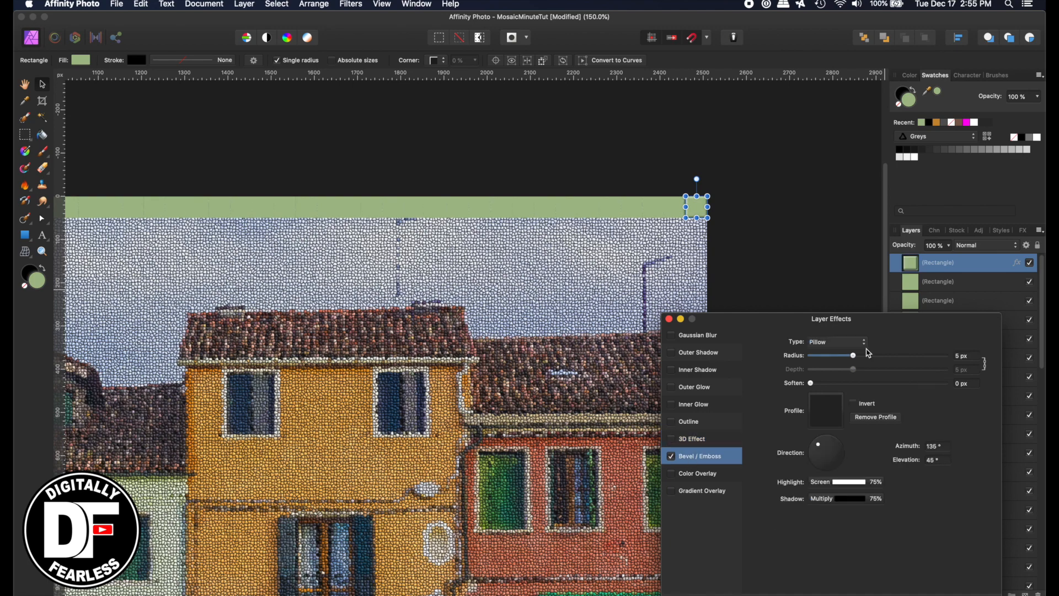
pyautogui.click(858, 341)
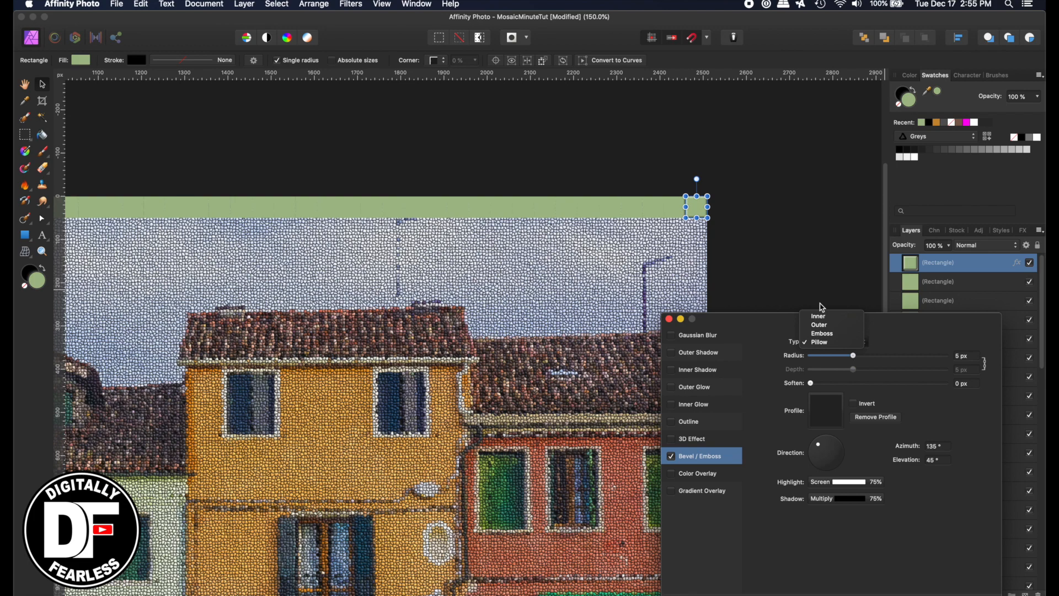
pyautogui.click(818, 316)
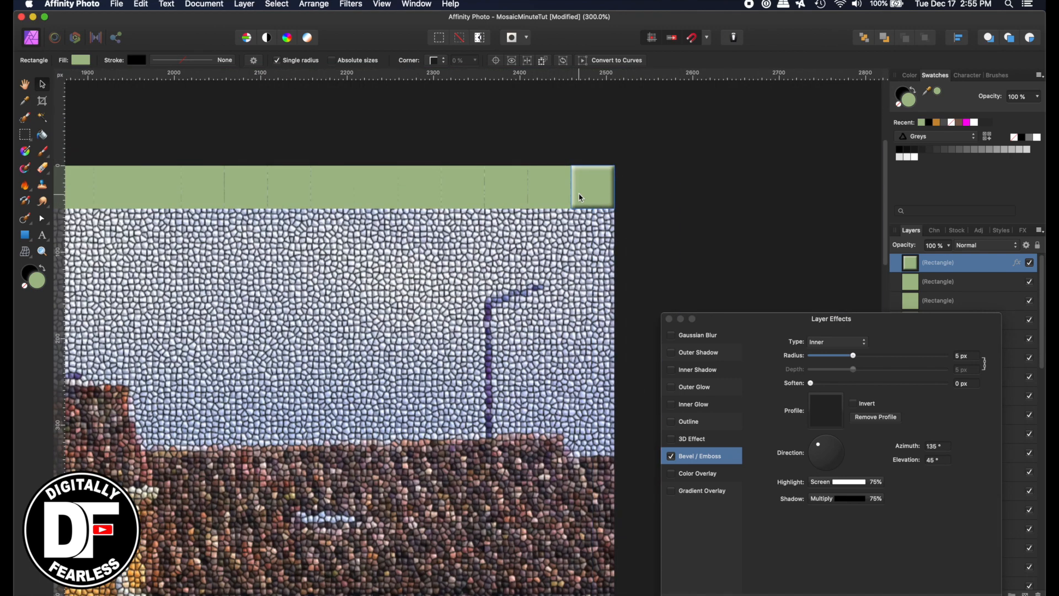
pyautogui.click(592, 186)
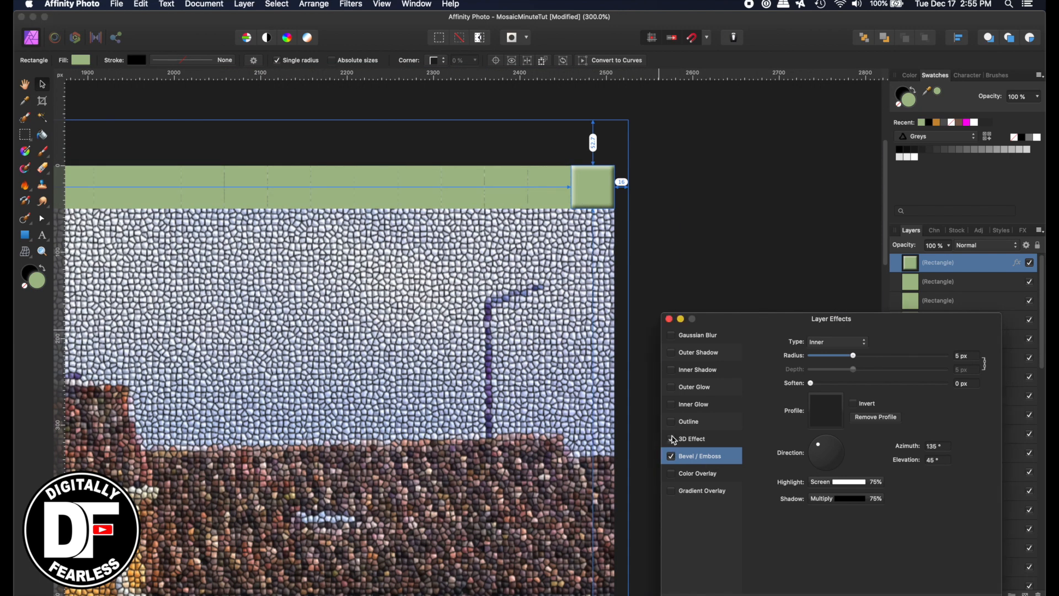
pyautogui.click(670, 438)
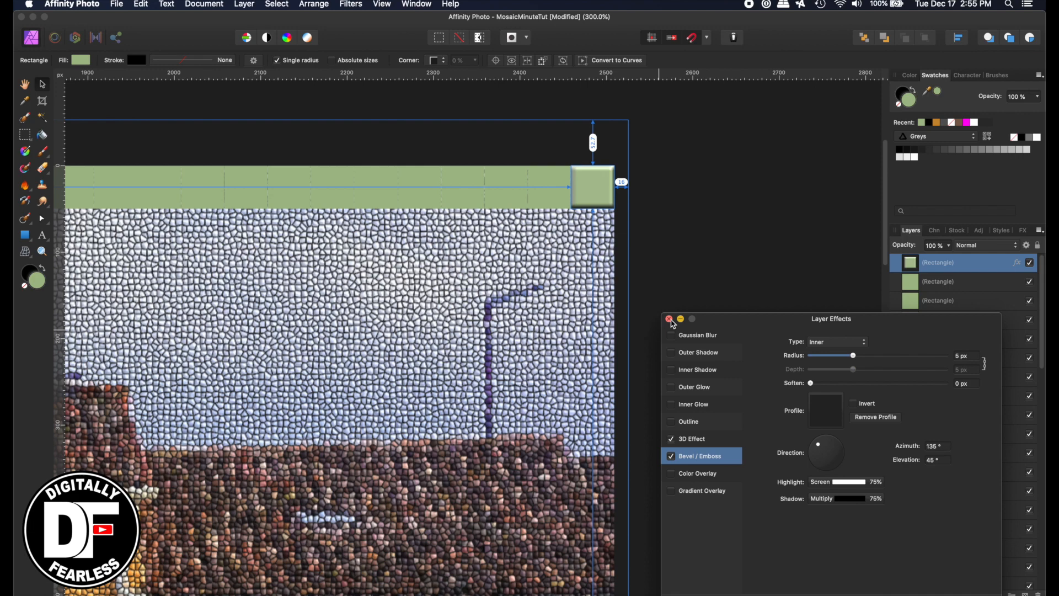
pyautogui.click(668, 319)
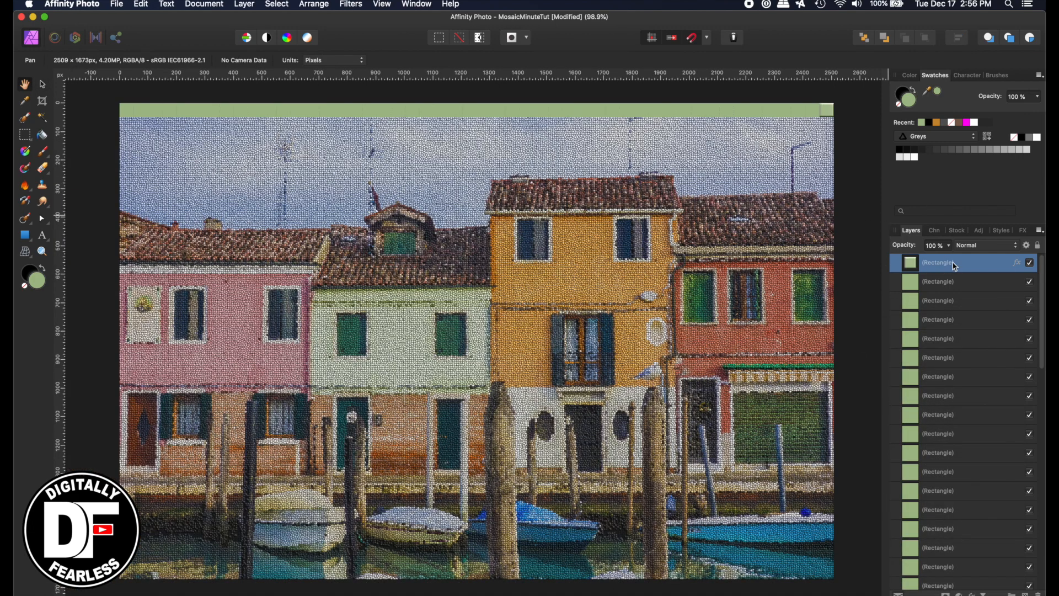
# Step: Paste the bevel and 3D effects onto the remaining tiles and select all tile rectangle layers
pyautogui.click(141, 4)
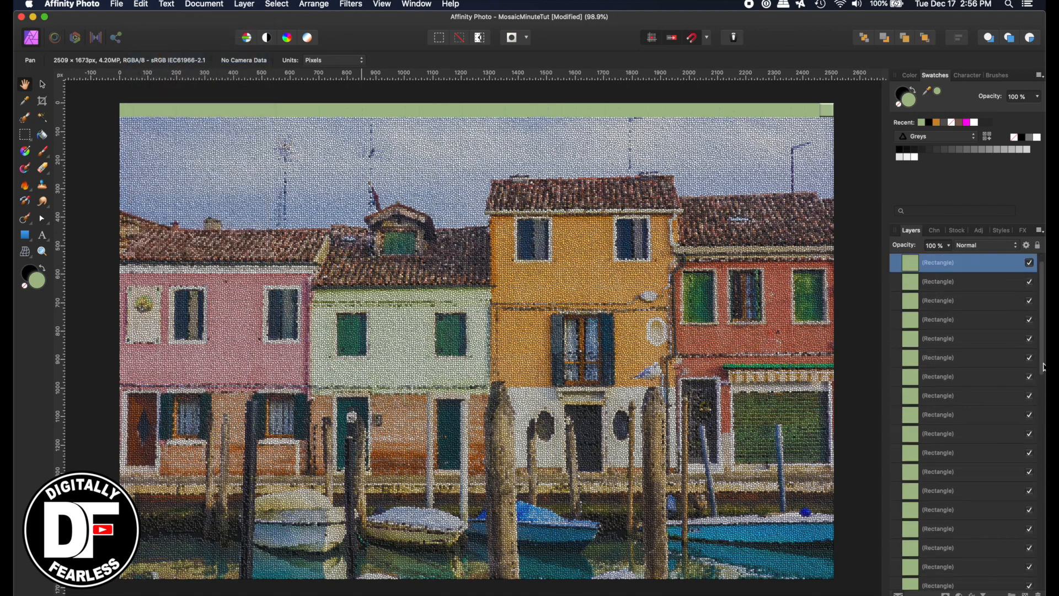
pyautogui.scroll(-3)
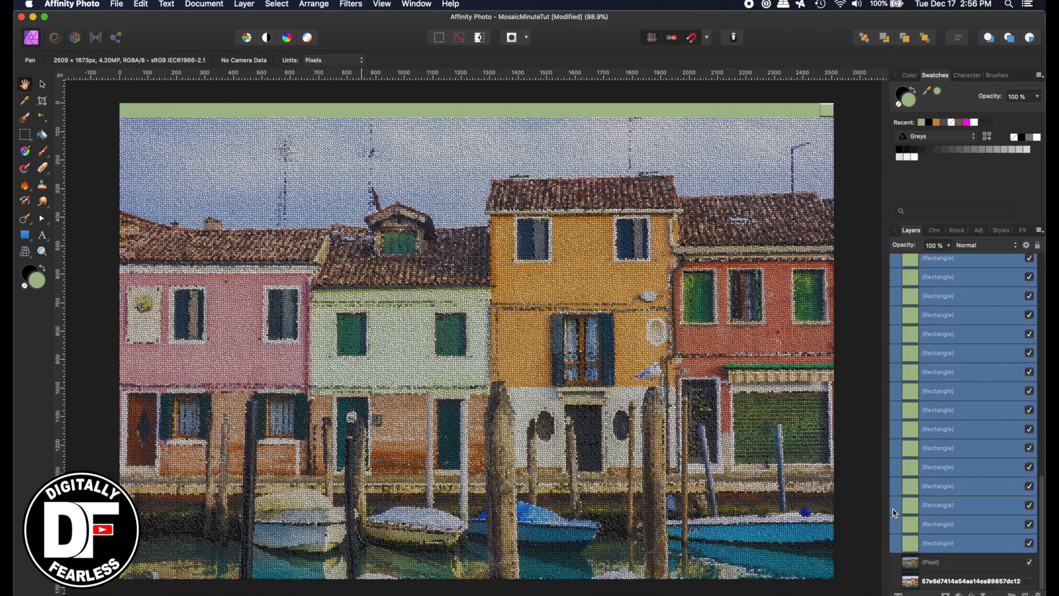
pyautogui.click(140, 4)
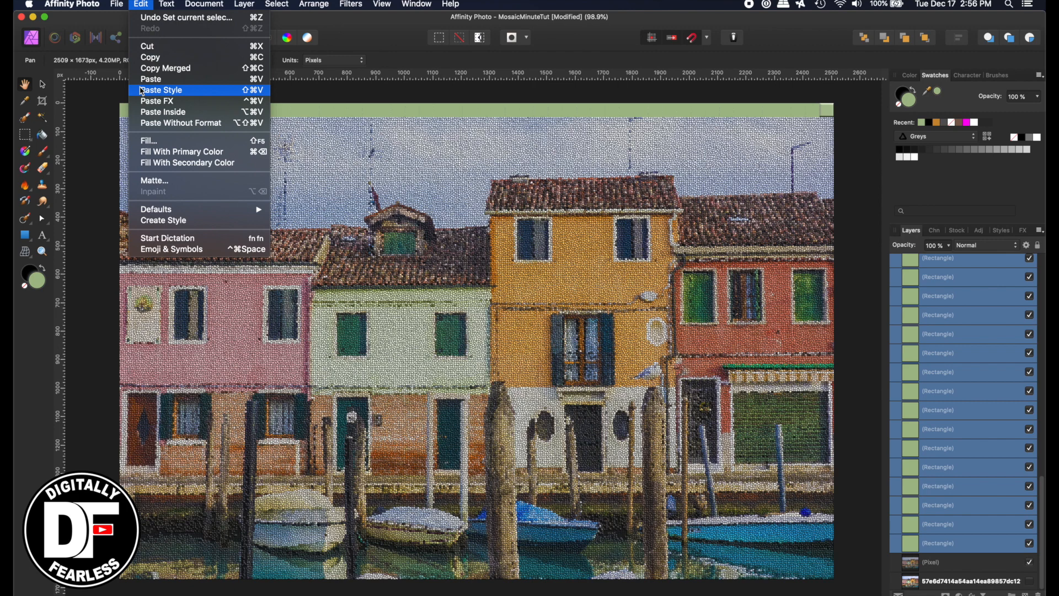
pyautogui.click(160, 89)
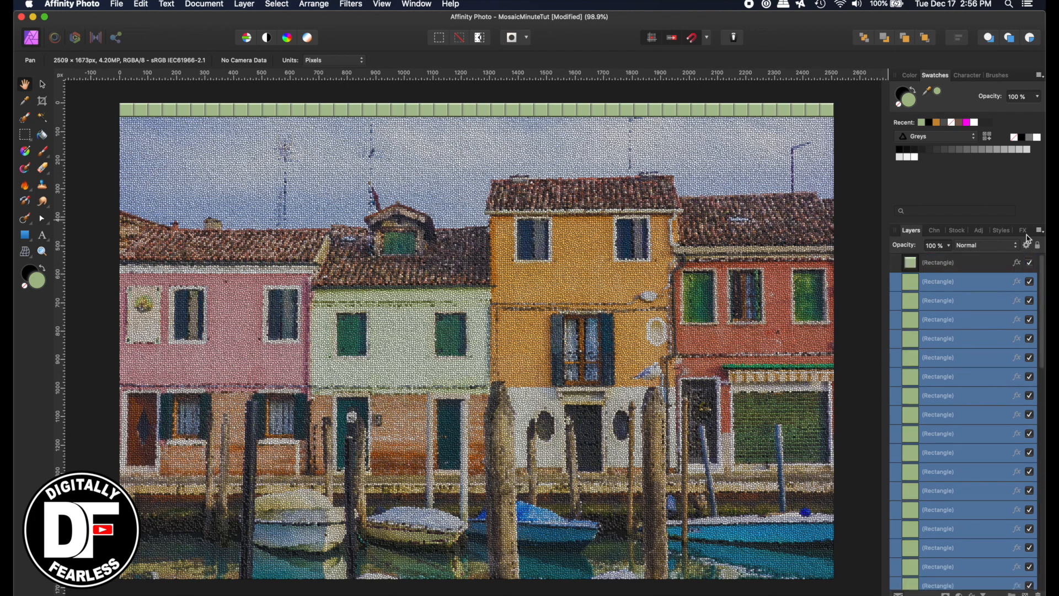
pyautogui.click(938, 258)
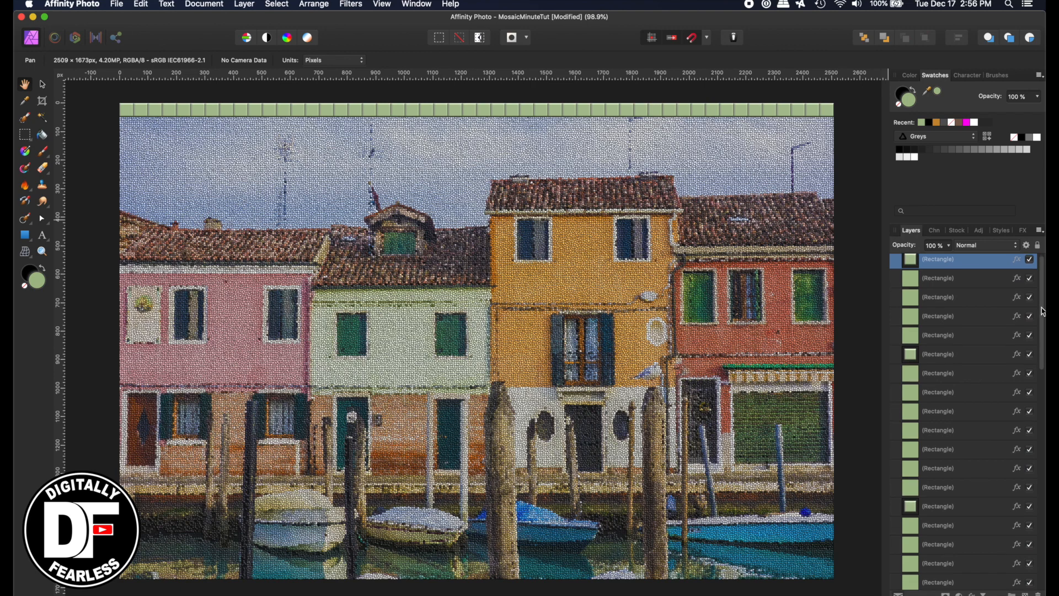
pyautogui.scroll(-3)
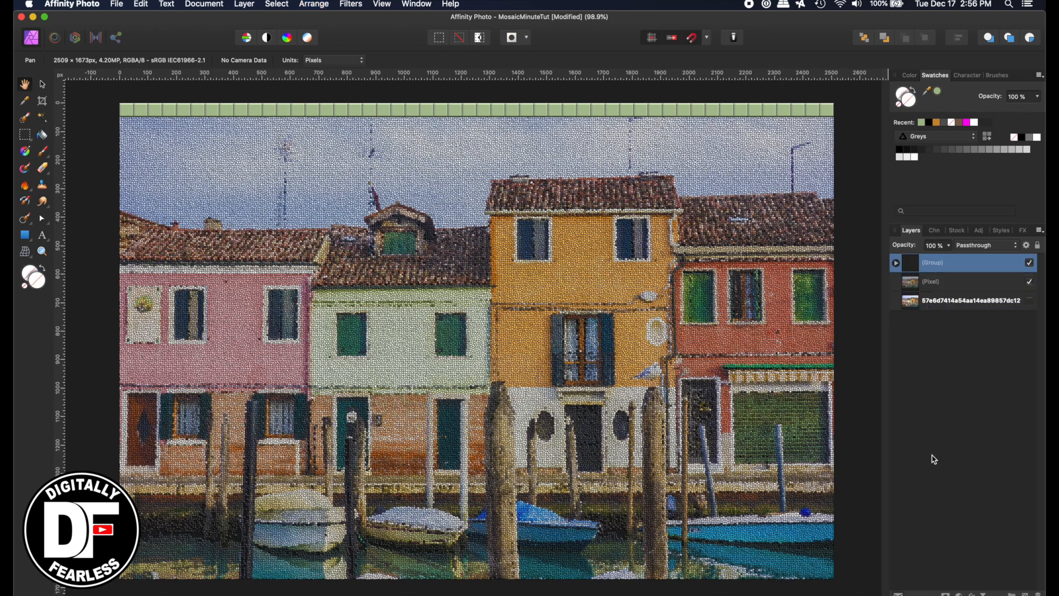
# Step: Bring up the layer options menu for the tile group
pyautogui.rightClick(945, 262)
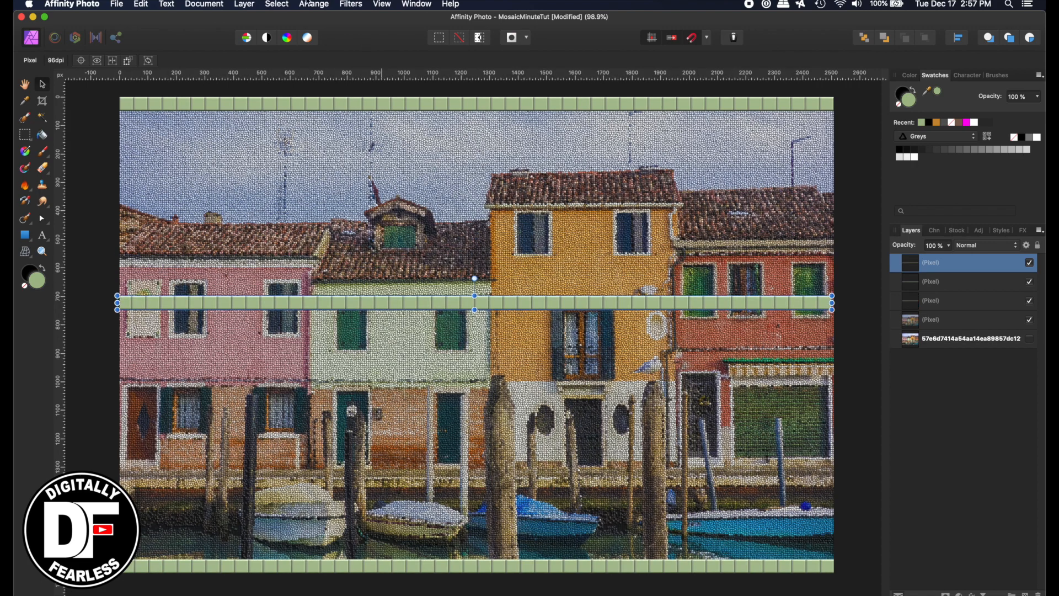
# Step: Rotate the copied strip 90°, stretch it to the photo's height, and place it left
pyautogui.click(313, 5)
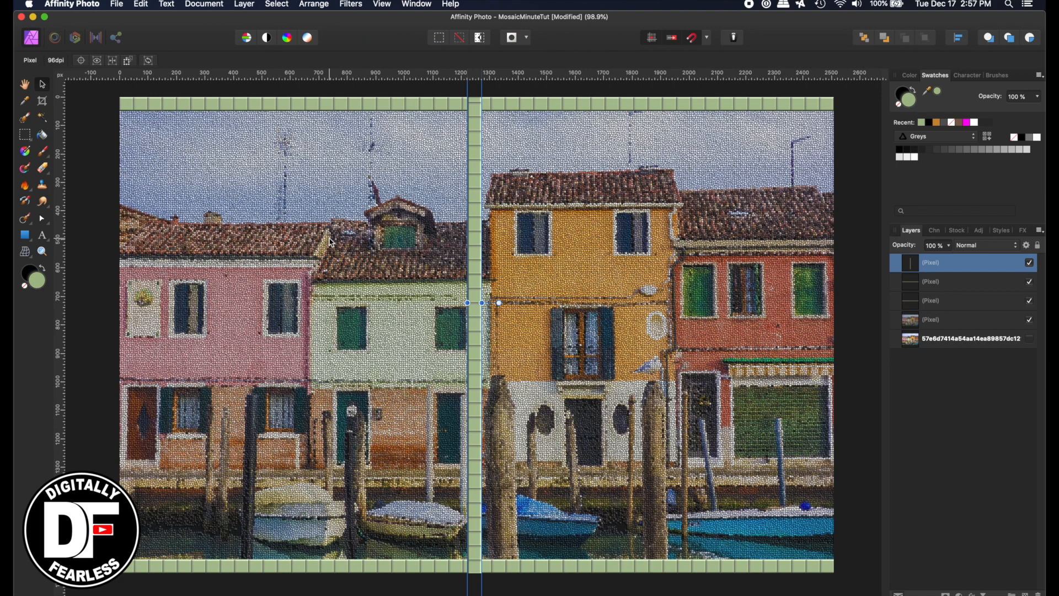
pyautogui.moveTo(420, 194)
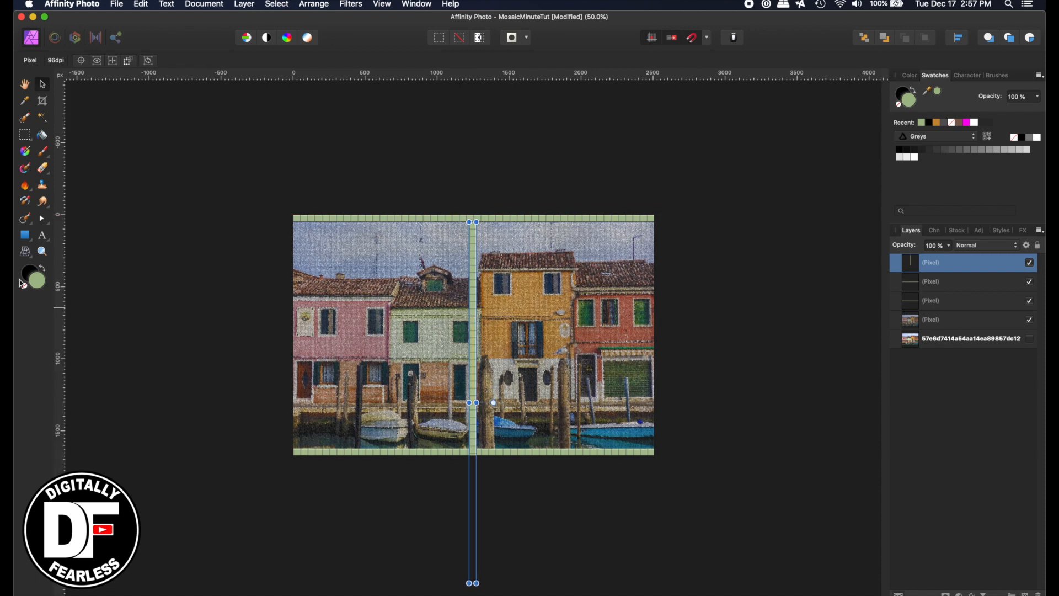
pyautogui.click(41, 251)
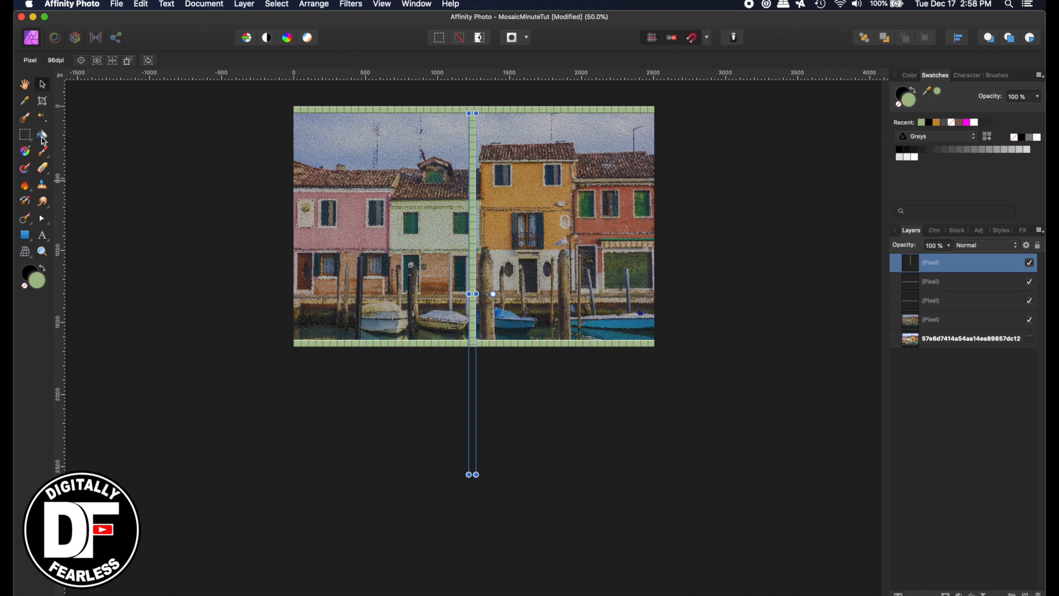
pyautogui.moveTo(465, 488)
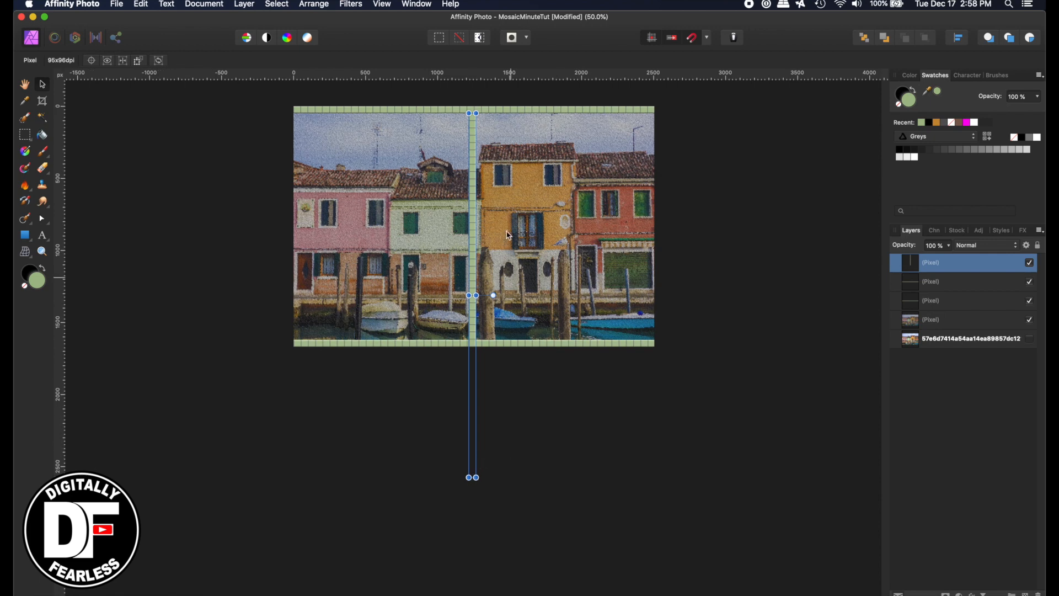
pyautogui.click(493, 210)
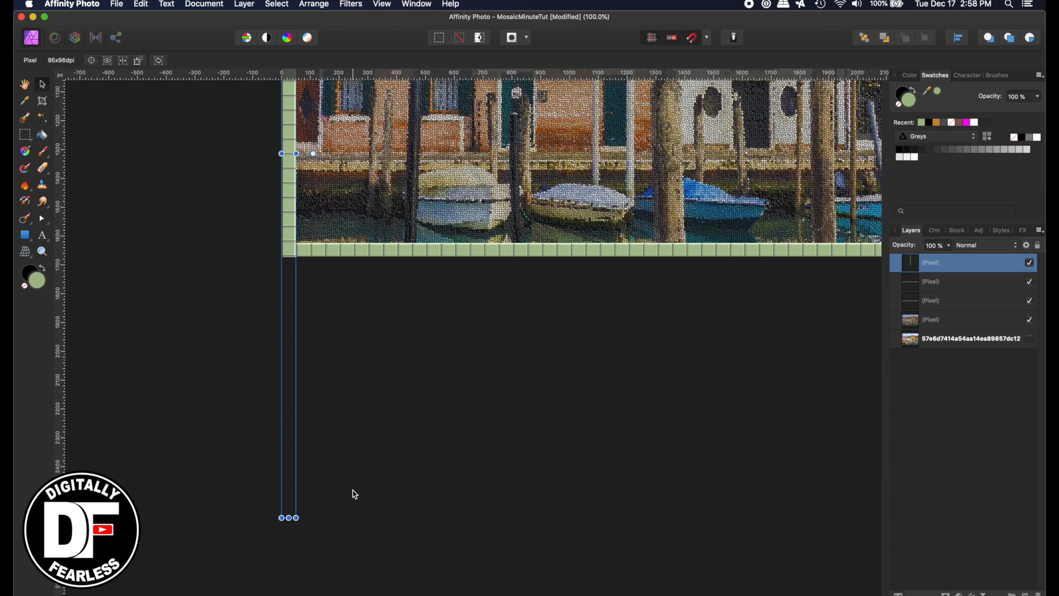
pyautogui.moveTo(289, 268)
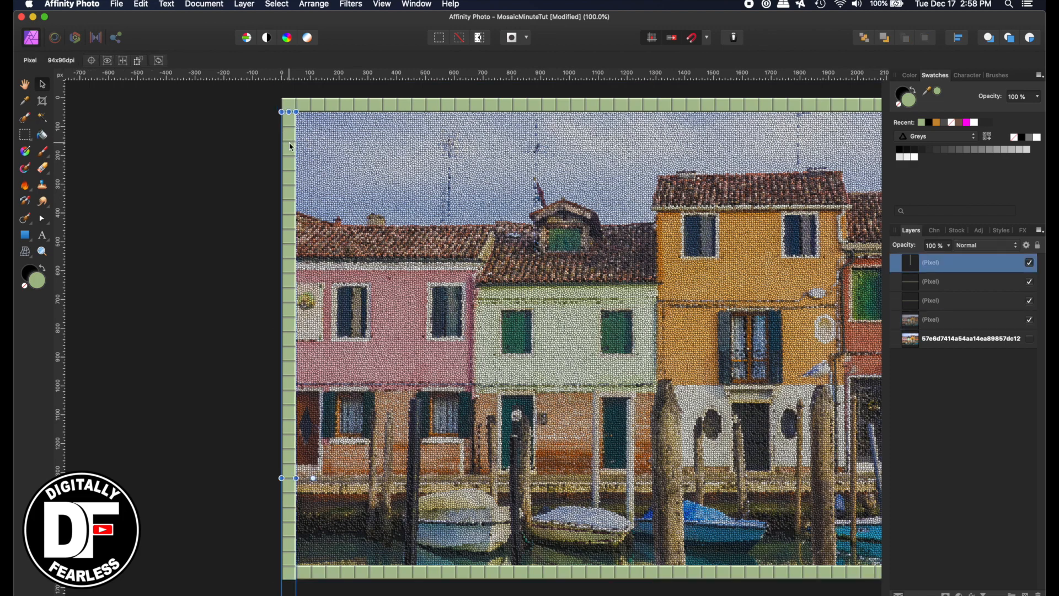
pyautogui.moveTo(307, 123)
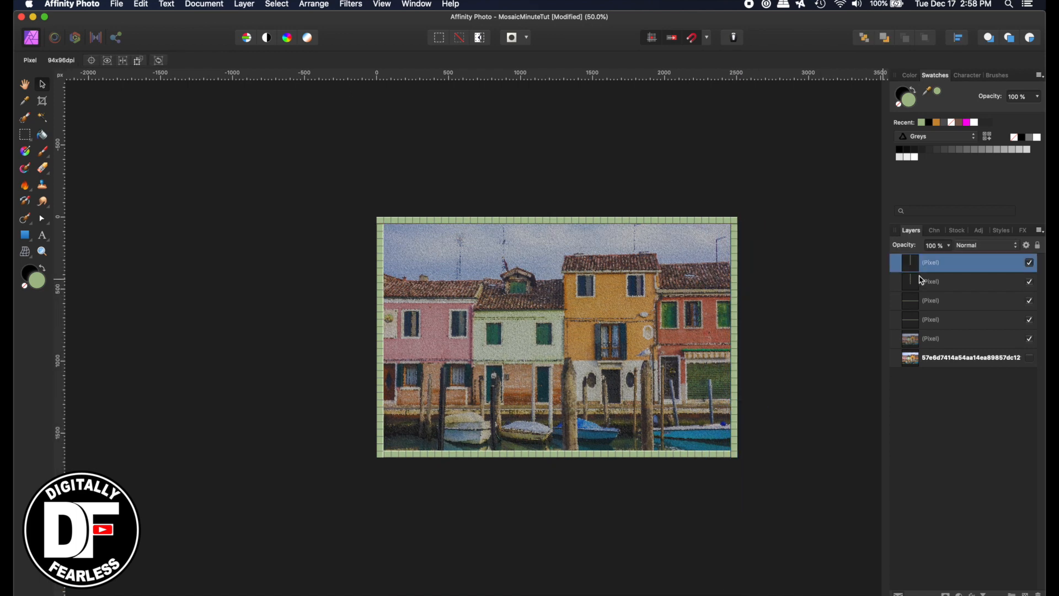
# Step: Group the four border strip layers, rasterize them into one pixel layer, and deselect
pyautogui.click(932, 319)
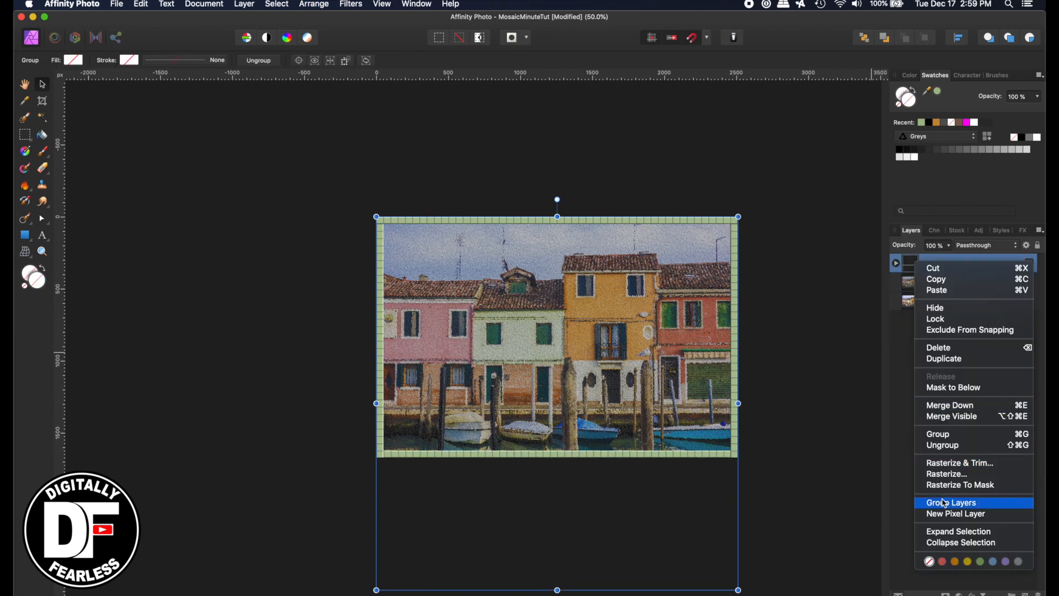
pyautogui.click(947, 512)
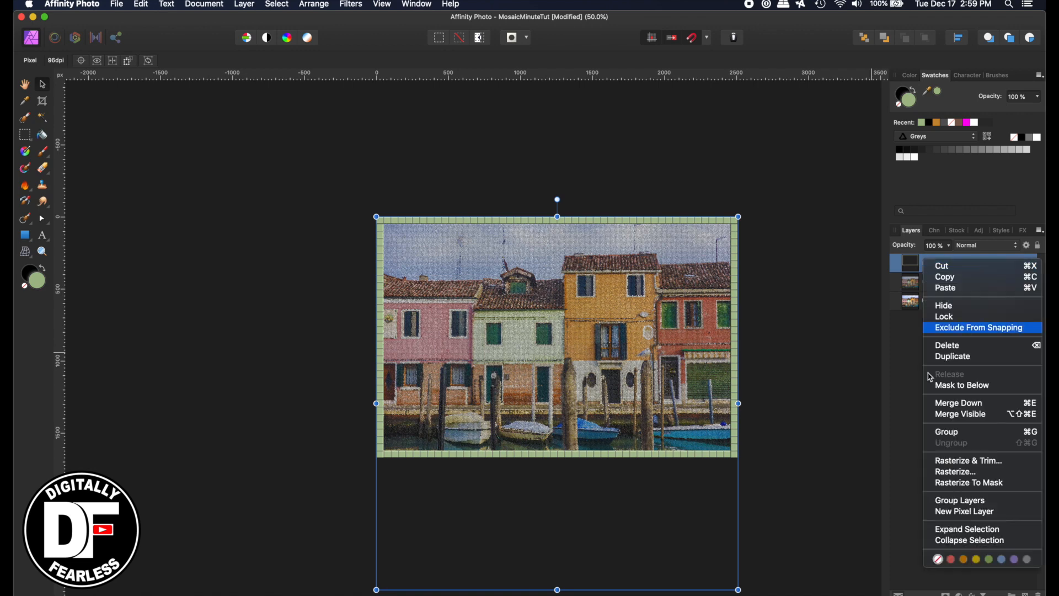
pyautogui.moveTo(954, 460)
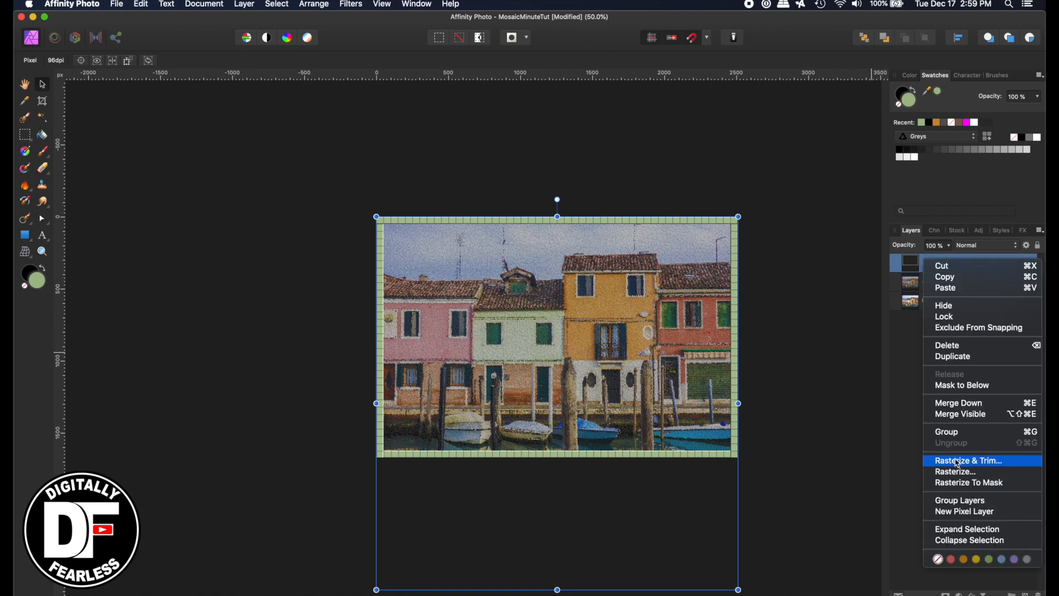
pyautogui.click(968, 460)
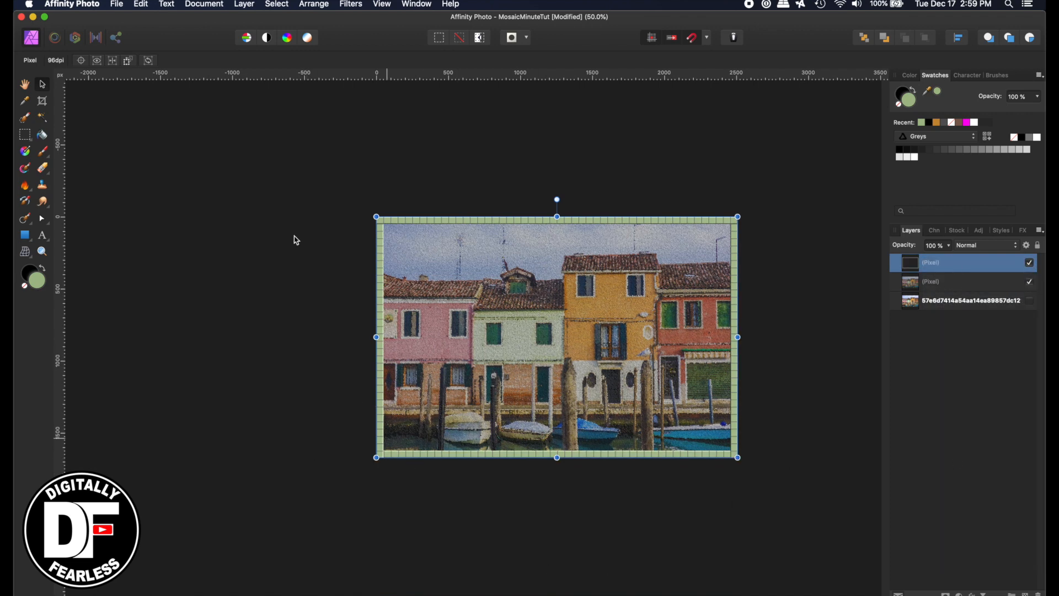
pyautogui.click(25, 84)
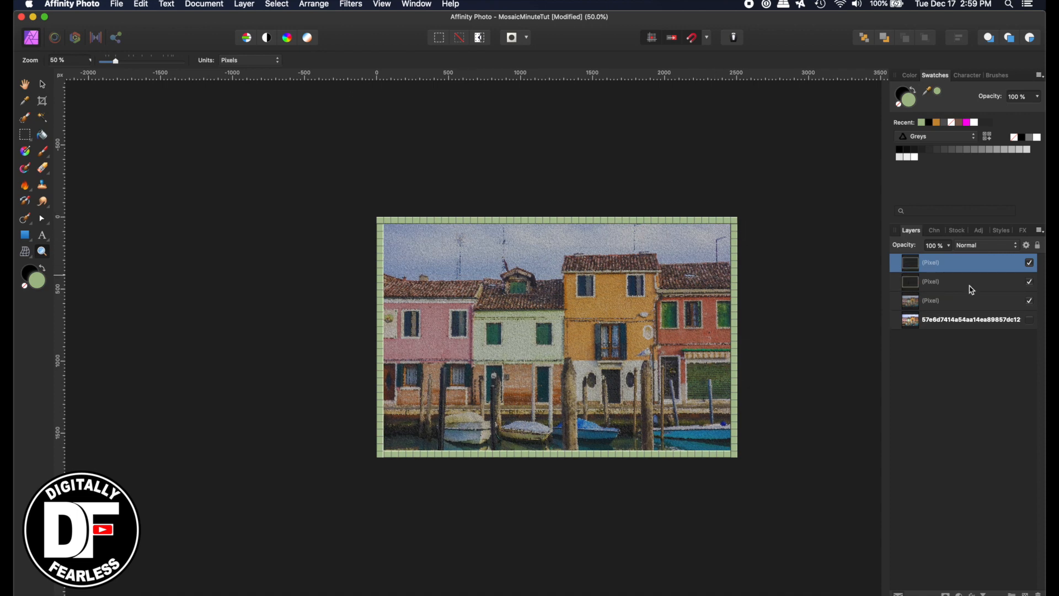
# Step: Select the shrunken duplicate border layer and add an HSL adjustment to it
pyautogui.click(959, 280)
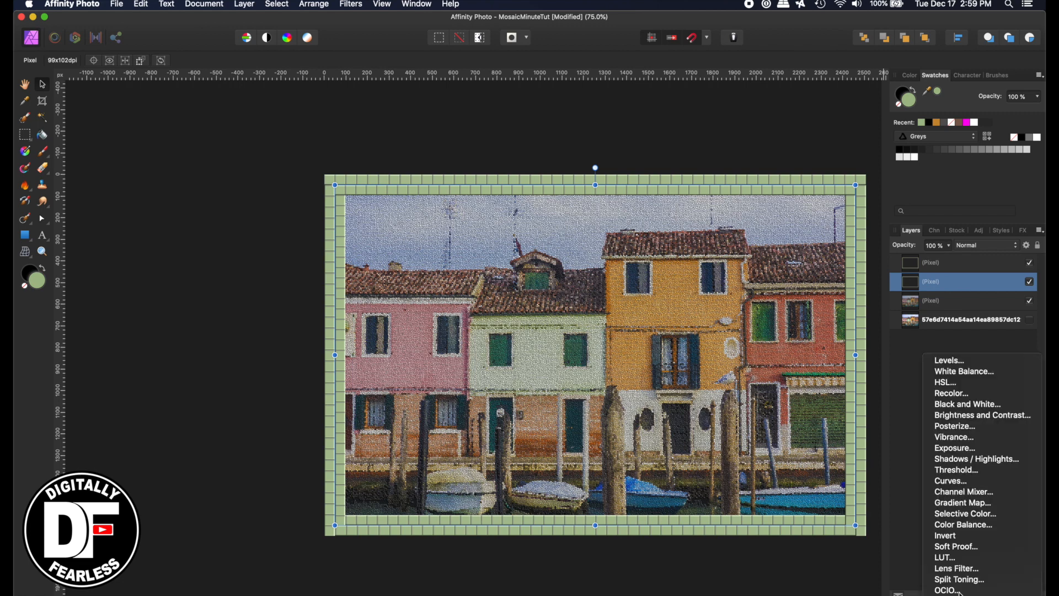
pyautogui.click(914, 414)
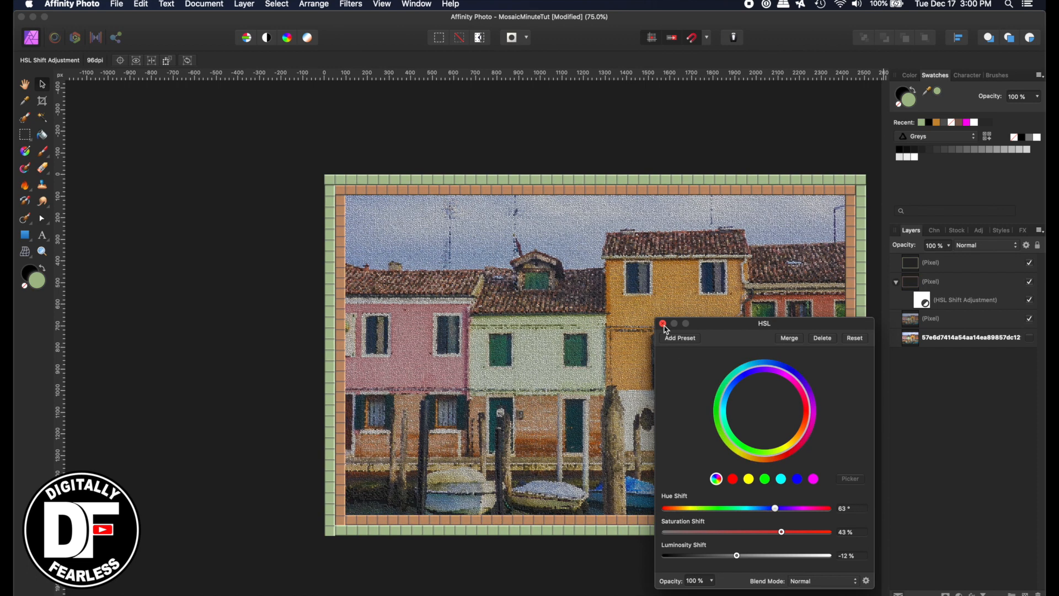
# Step: Close the HSL settings after Hue Shift 63°, Saturation 43%, Luminosity -12%
pyautogui.click(661, 324)
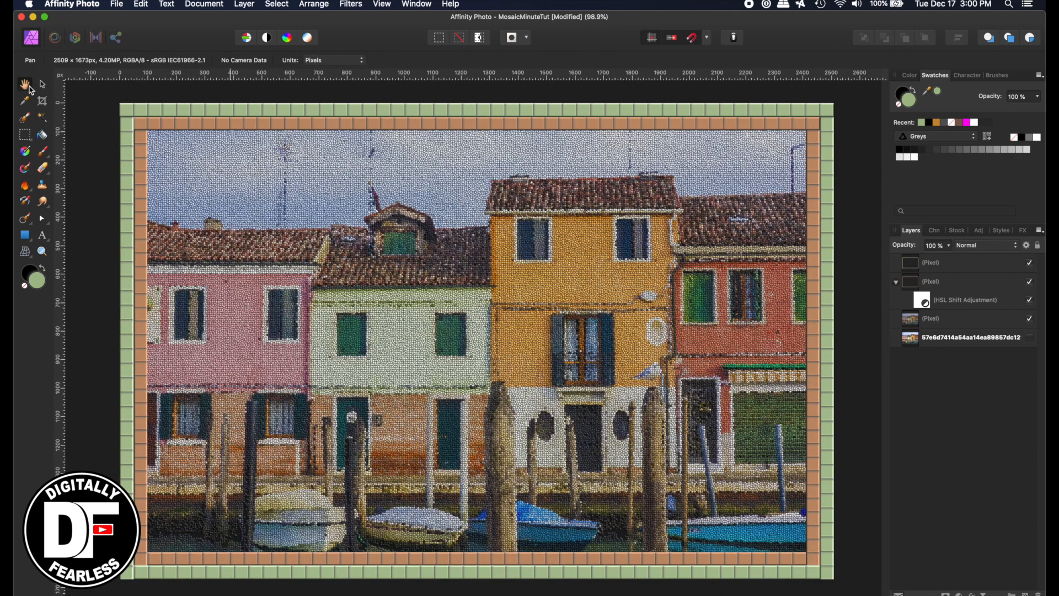
pyautogui.click(42, 83)
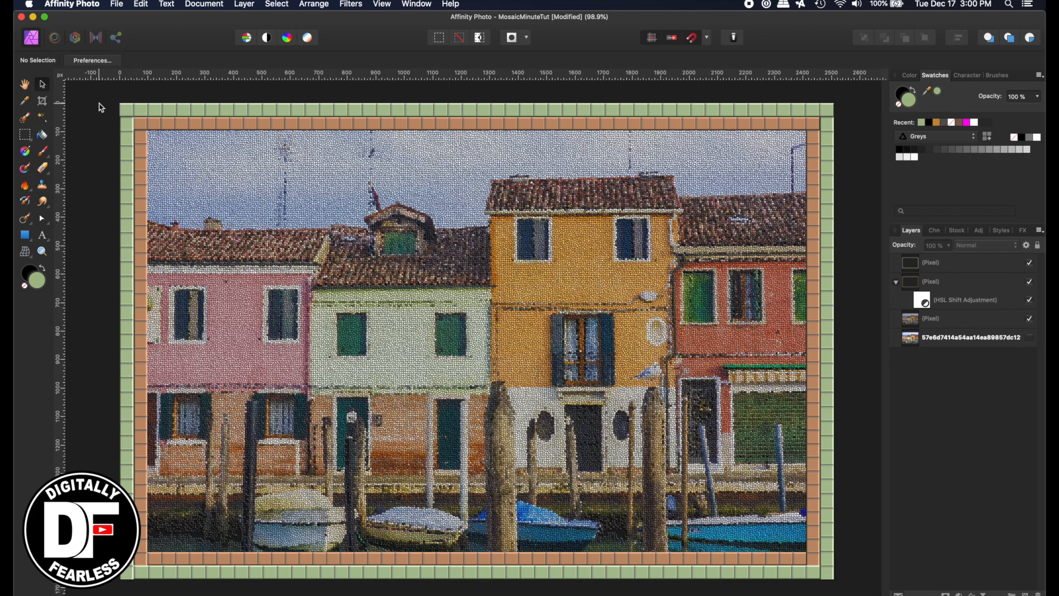
pyautogui.moveTo(76, 95)
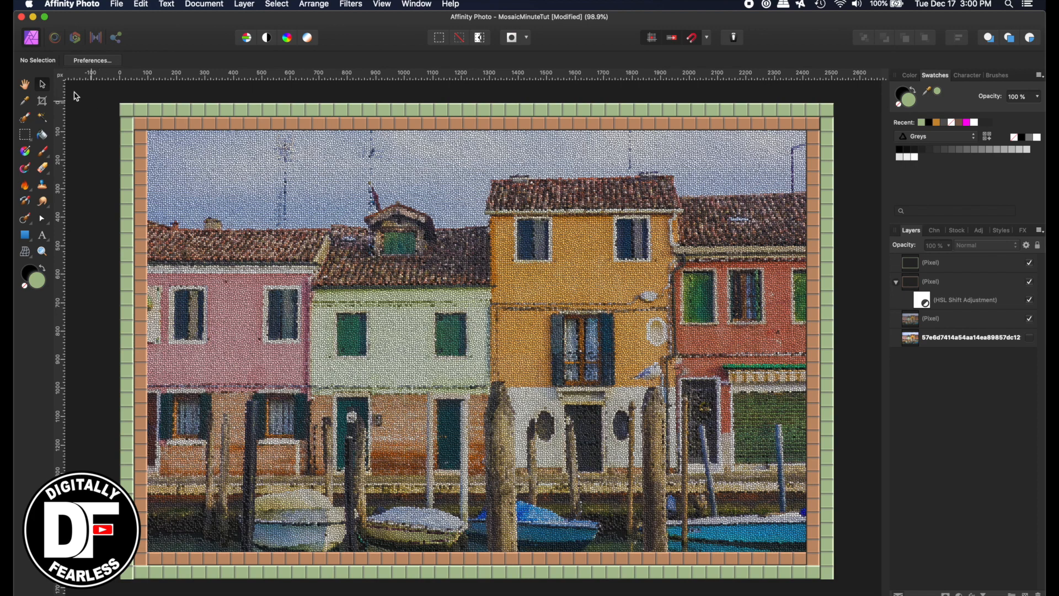
pyautogui.moveTo(484, 94)
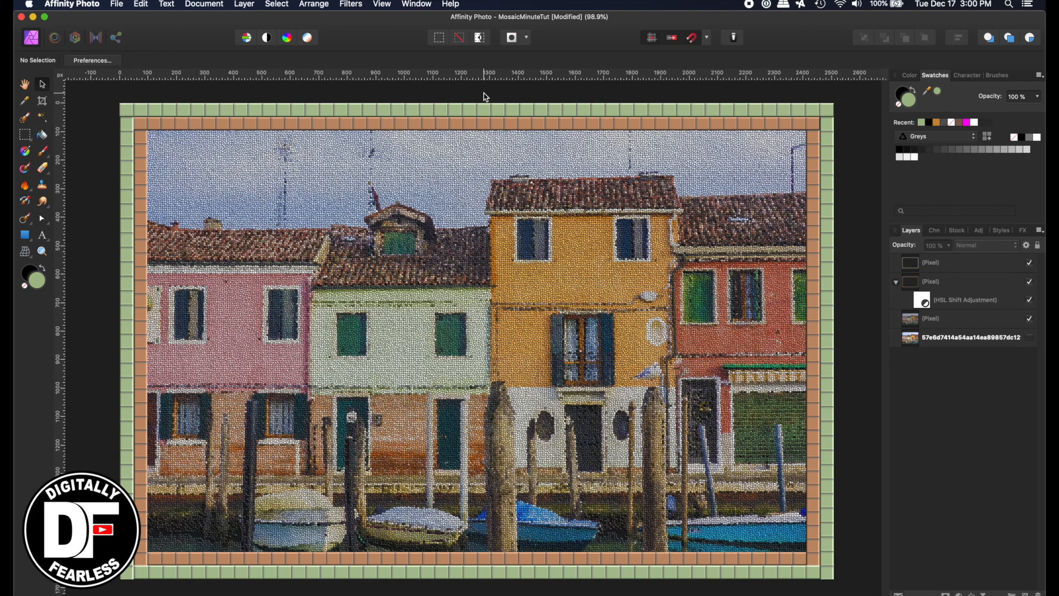
pyautogui.moveTo(464, 253)
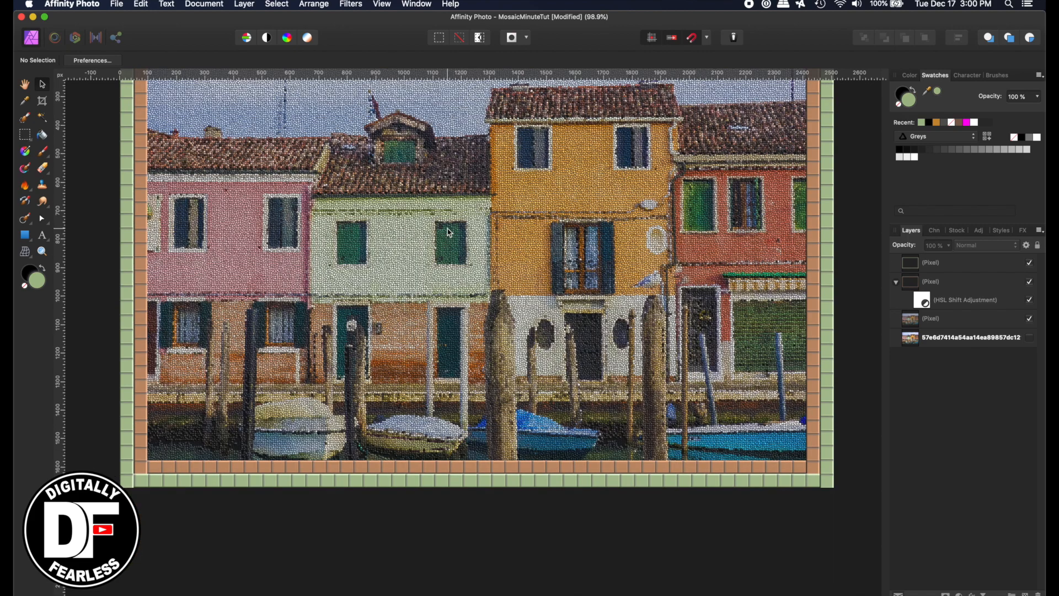
pyautogui.scroll(3)
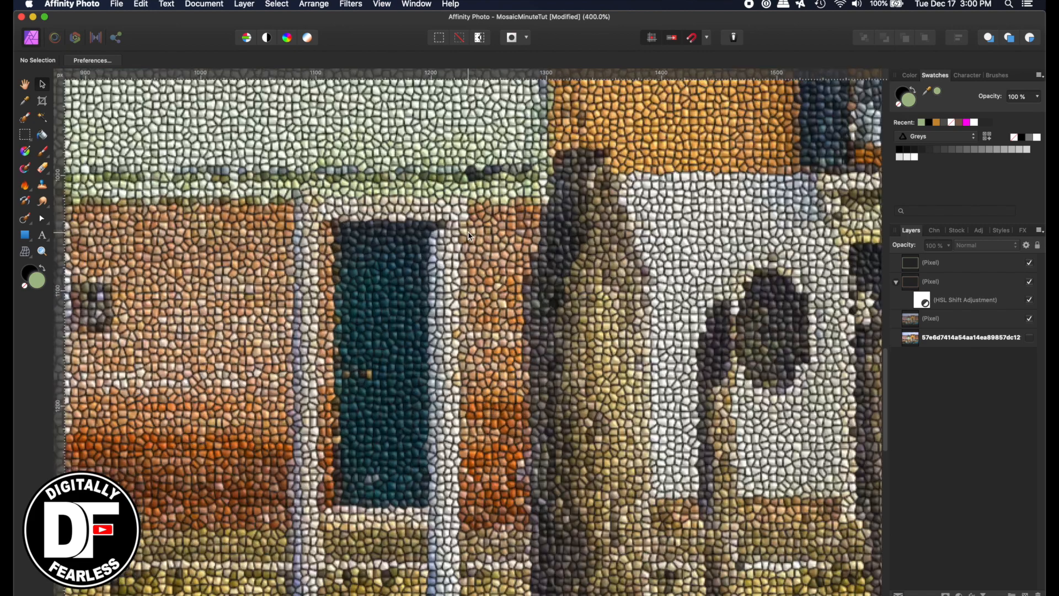
pyautogui.scroll(-3)
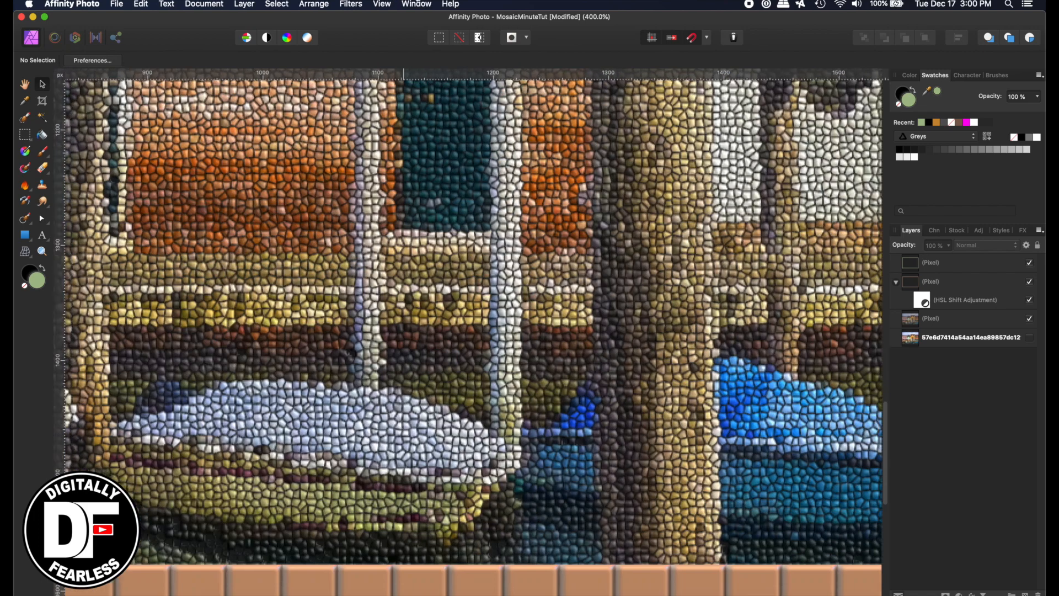